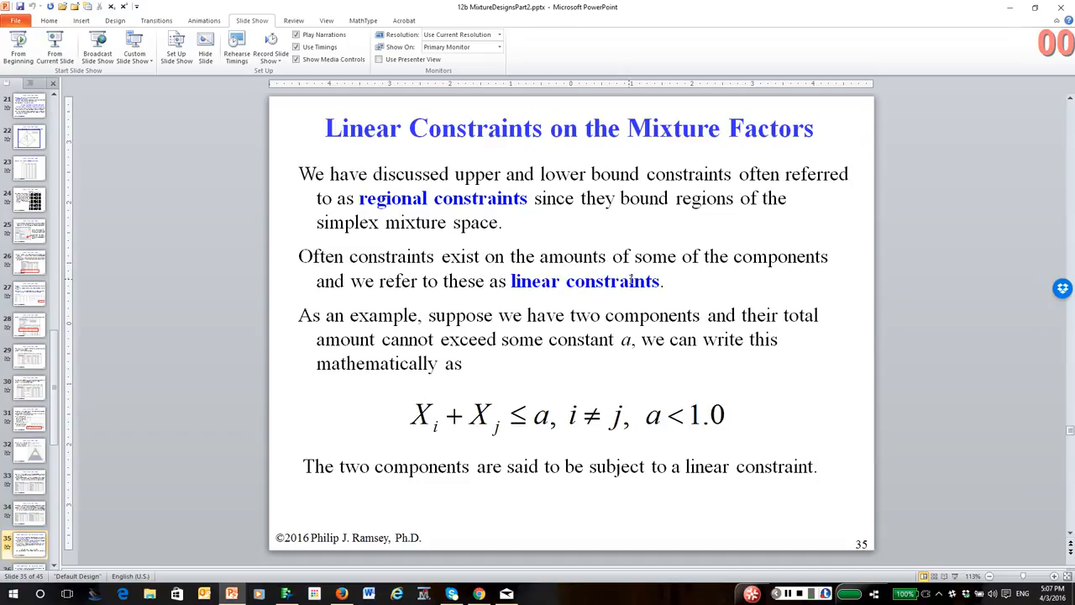
mouse_move(608, 430)
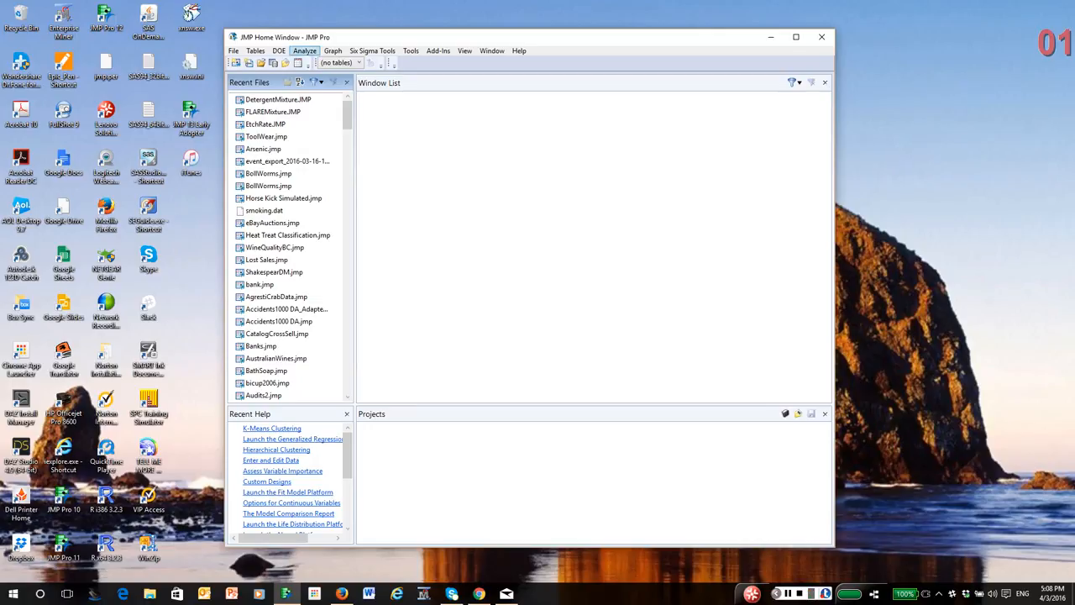
Step: Start a new Custom Design from the DOE menu
click(279, 50)
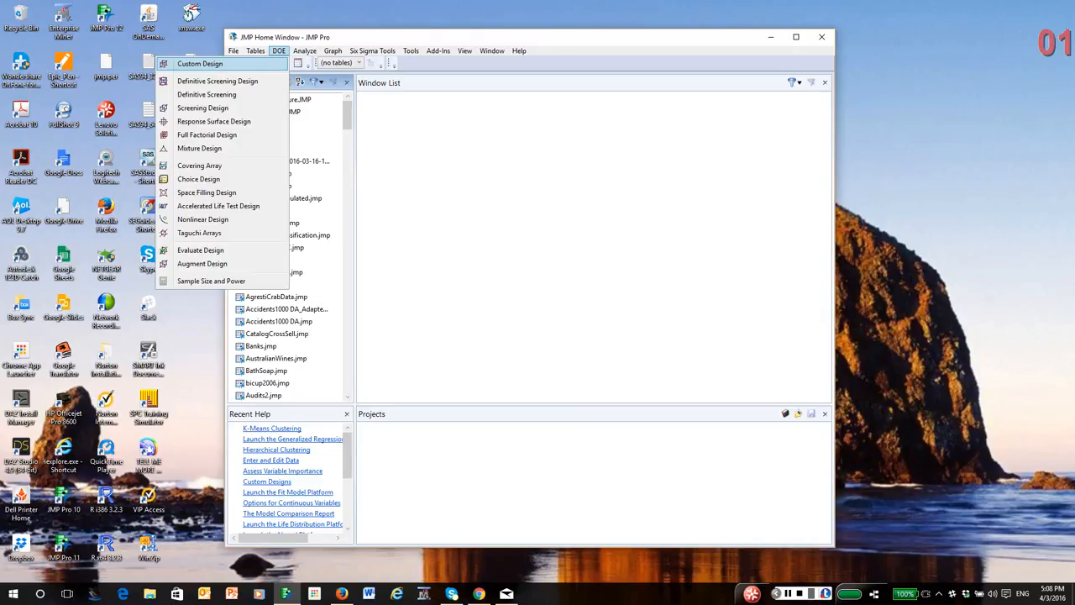
mouse_move(199, 64)
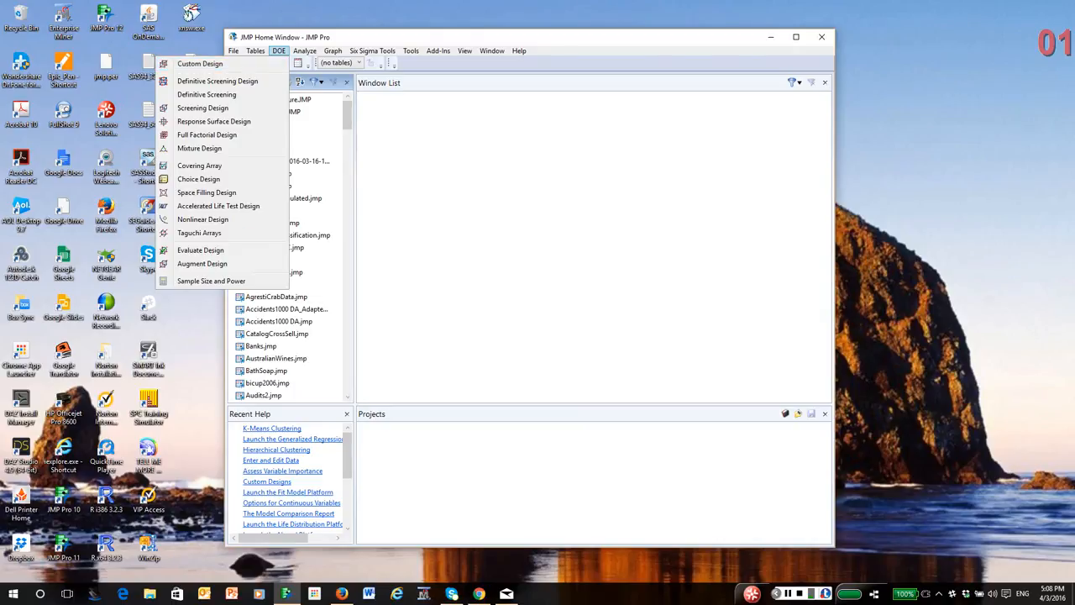
mouse_move(206, 135)
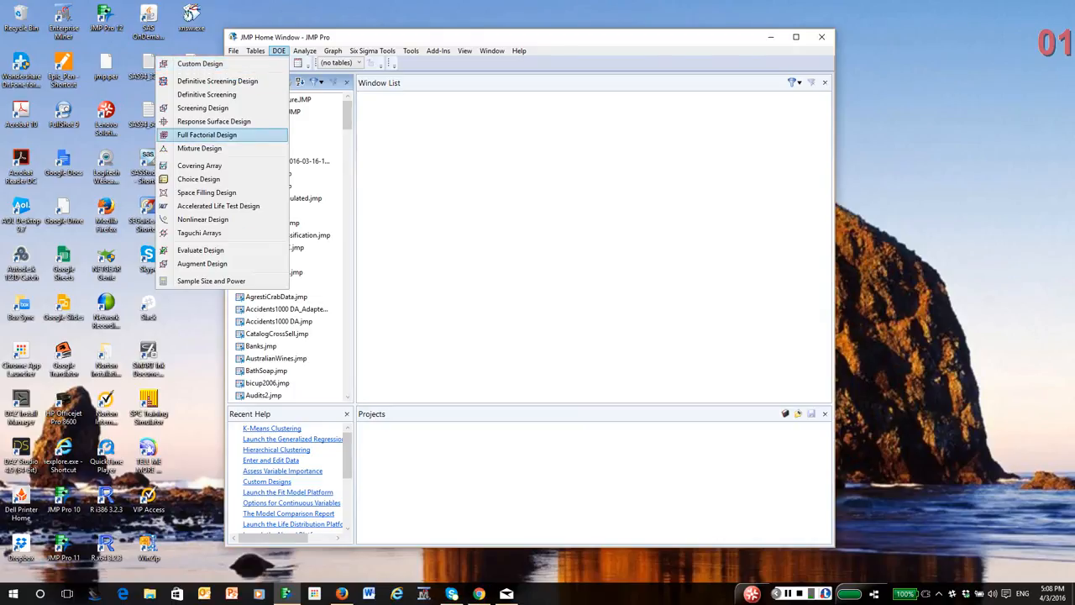
mouse_move(198, 148)
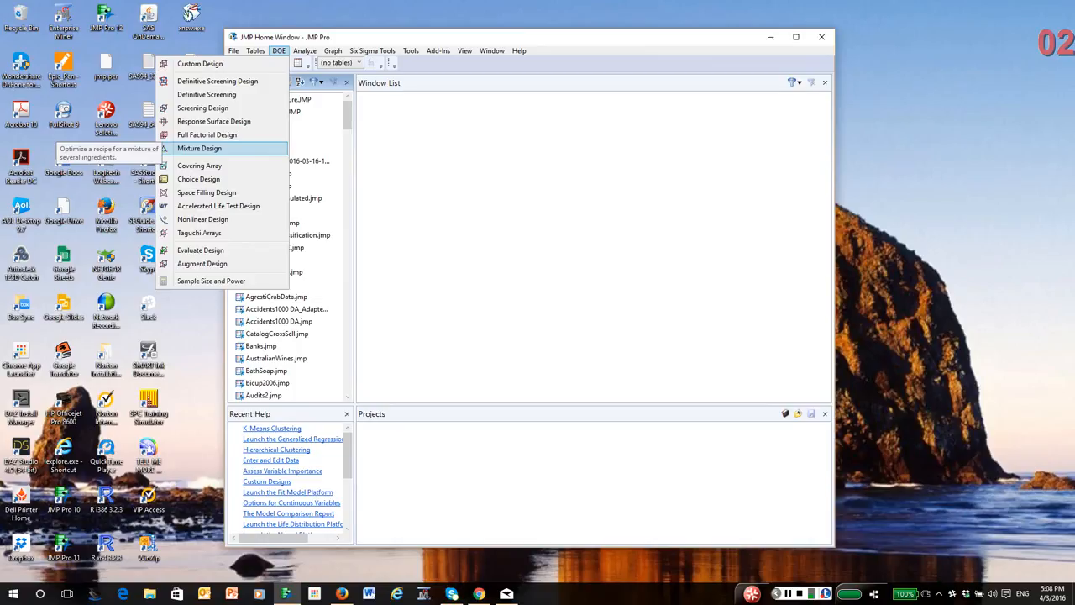
mouse_move(213, 121)
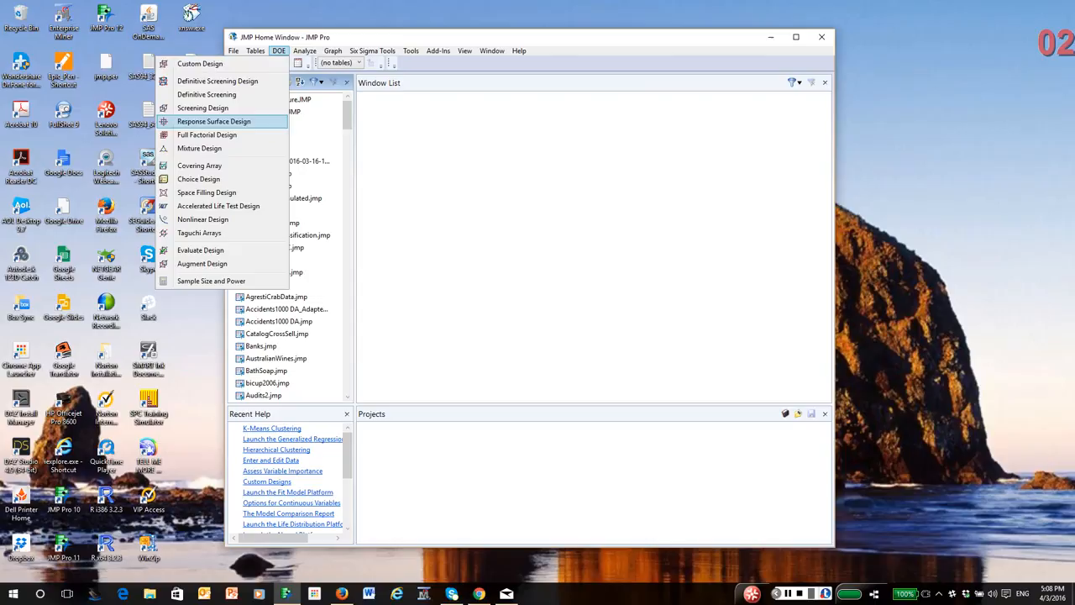
mouse_move(200, 64)
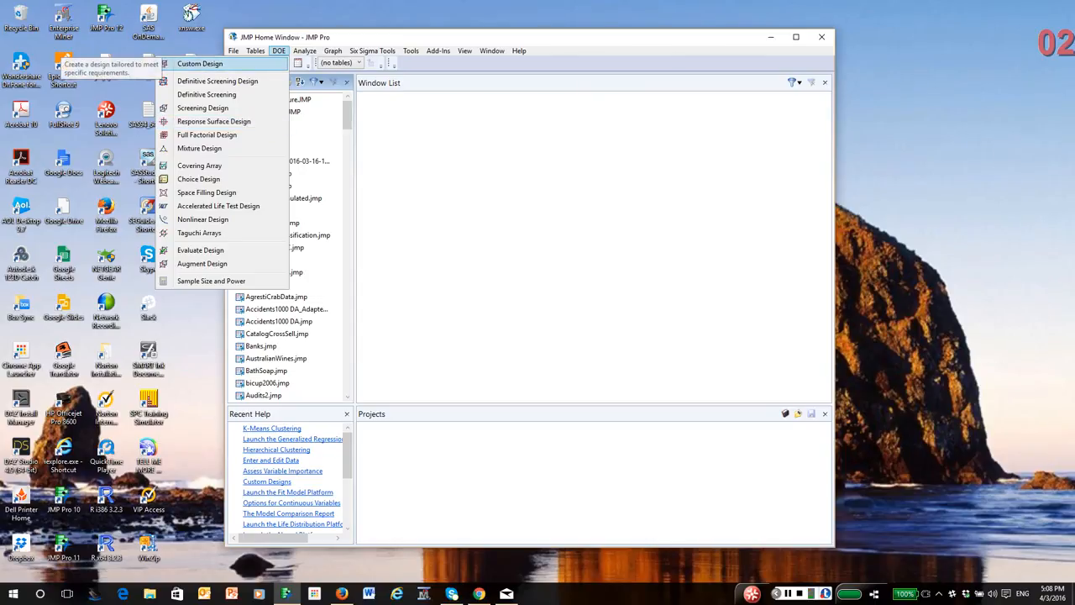
click(200, 64)
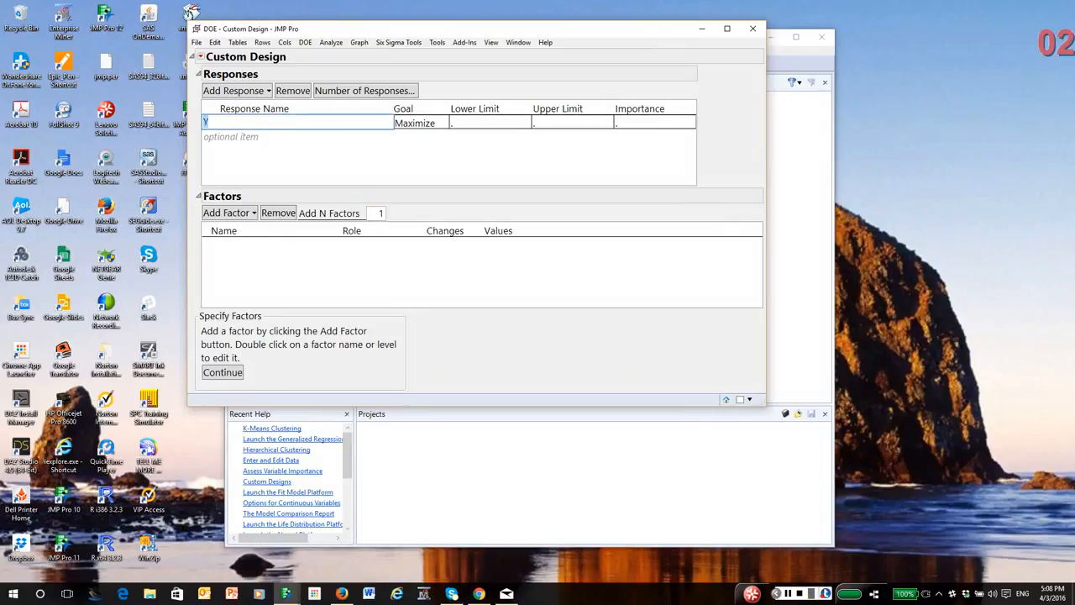
Step: Name the response Lumens (maximize) and enter 4 as the number of factors to add
text(L)
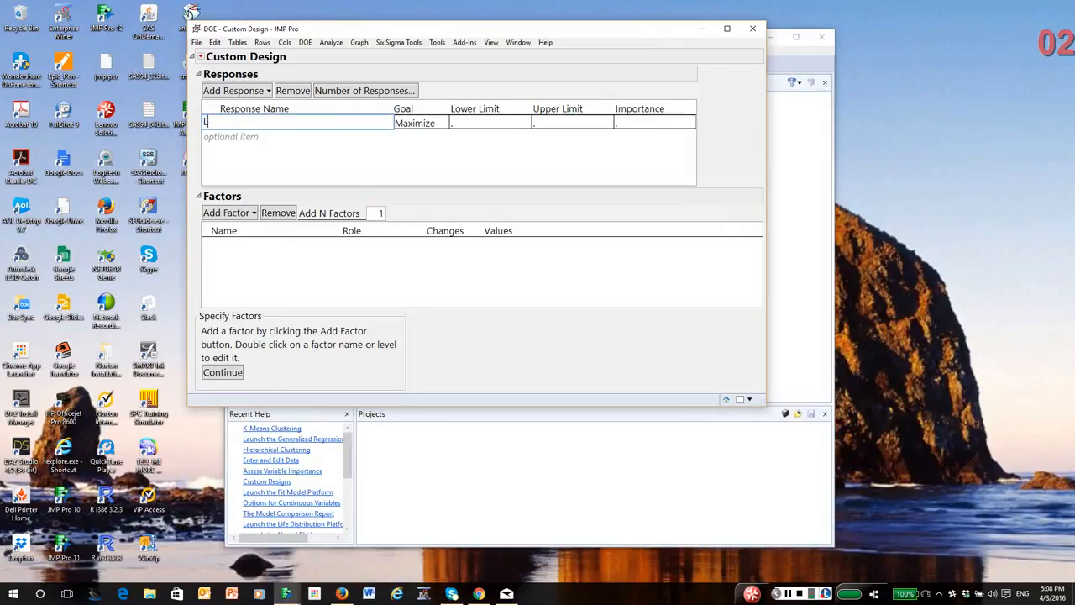
text(Lumanes)
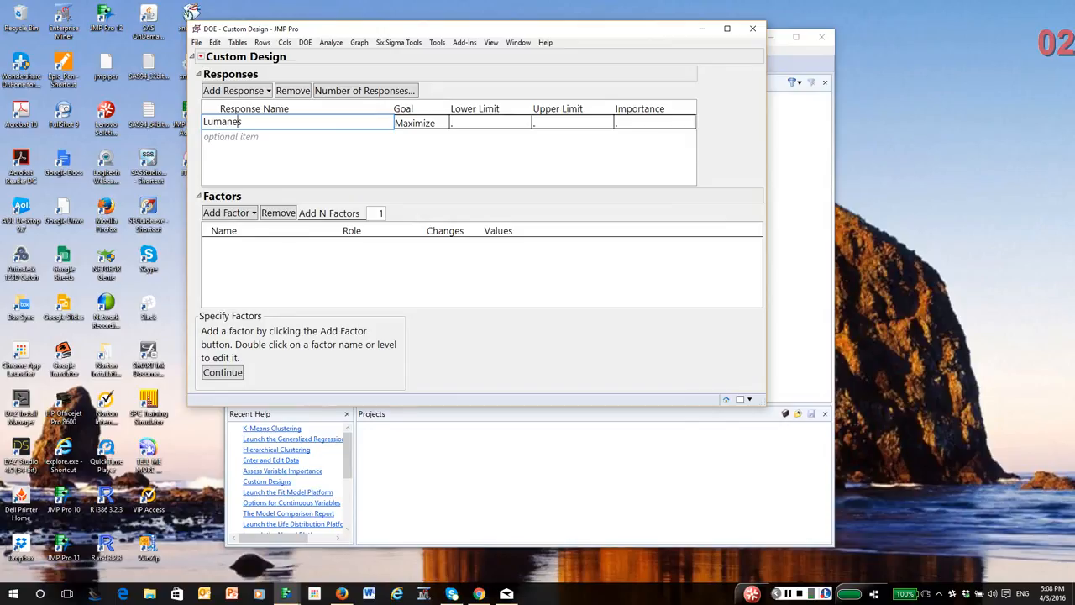
key(BackSpace)
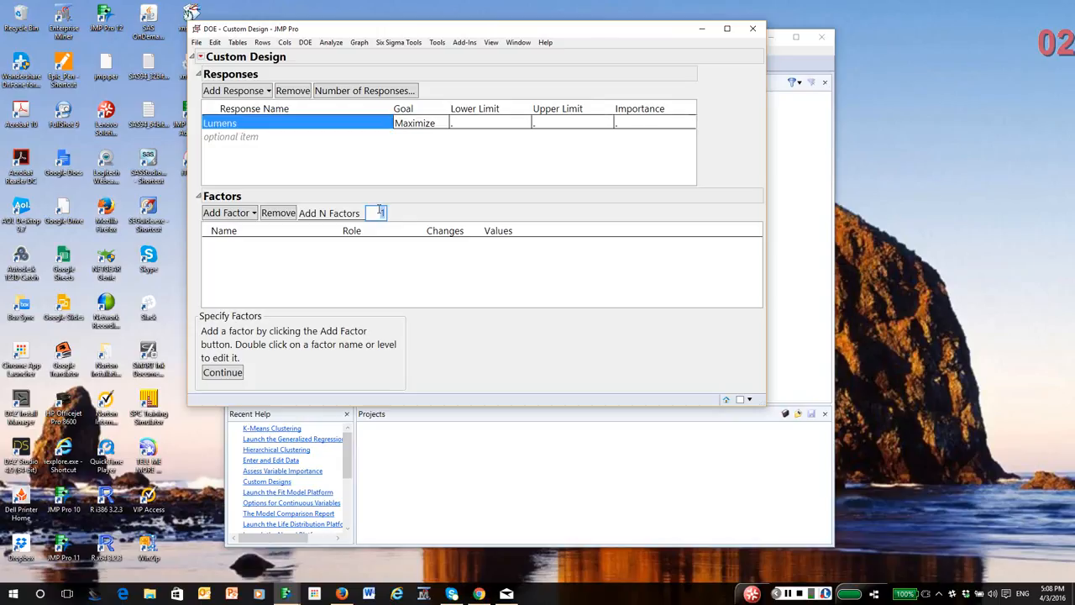
text(4)
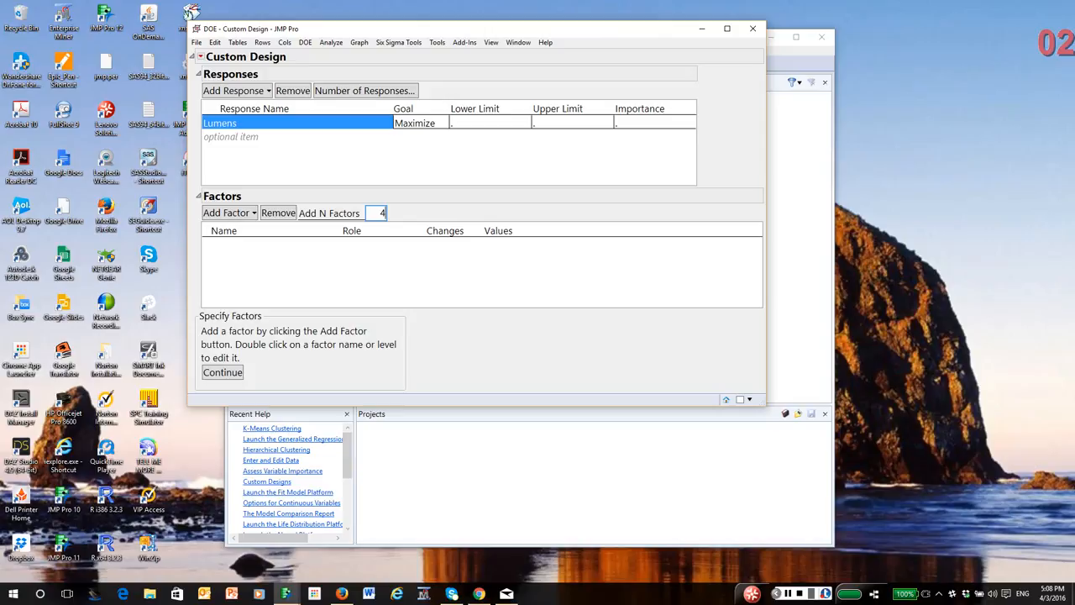
Step: Add four mixture factors and name the first two Mg and NaNO3
click(226, 212)
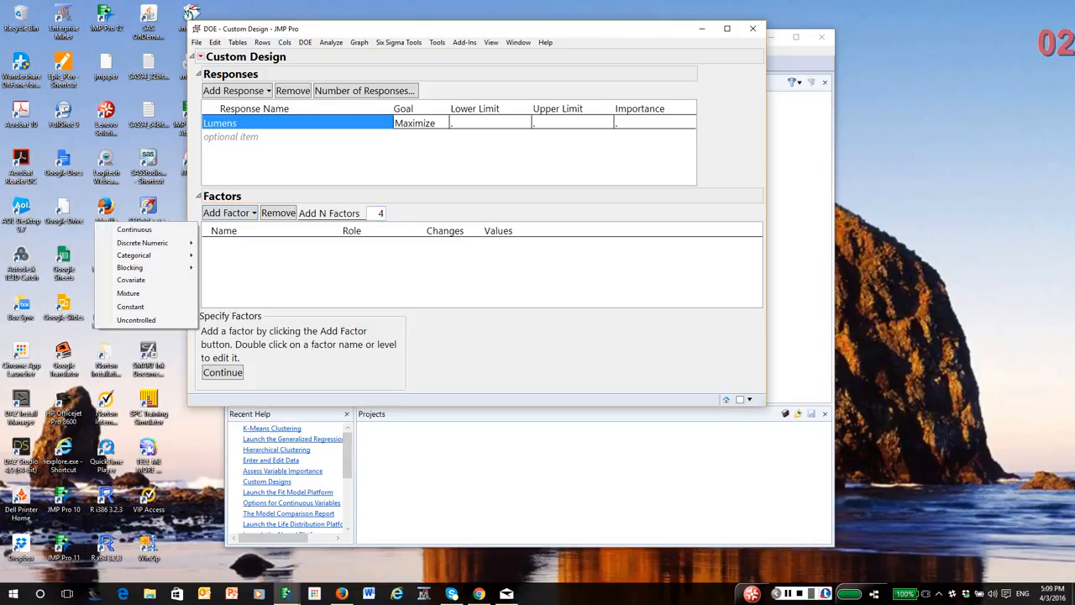
mouse_move(127, 292)
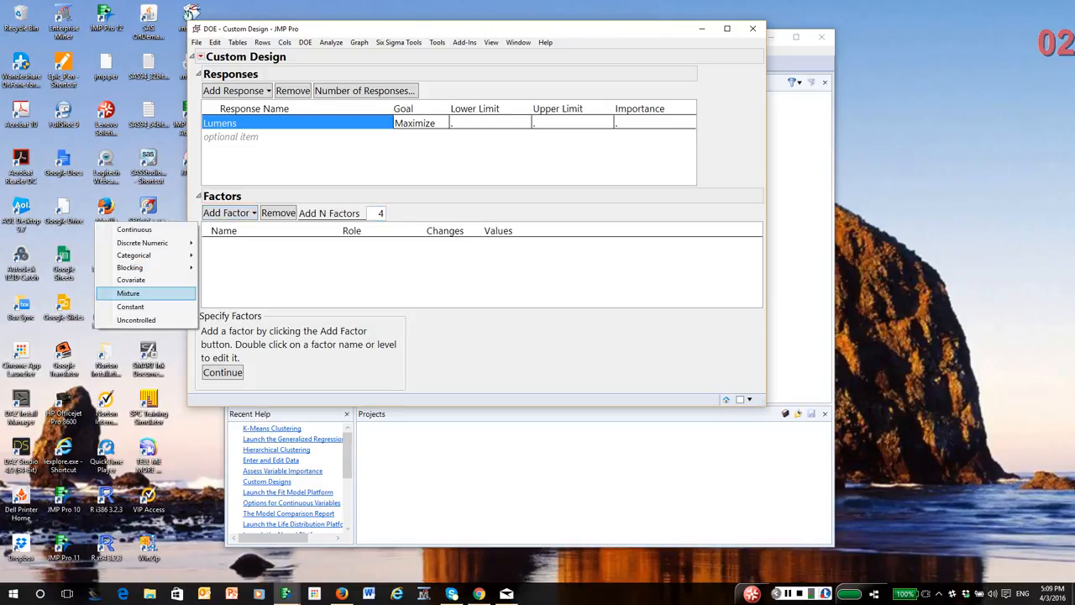
click(127, 292)
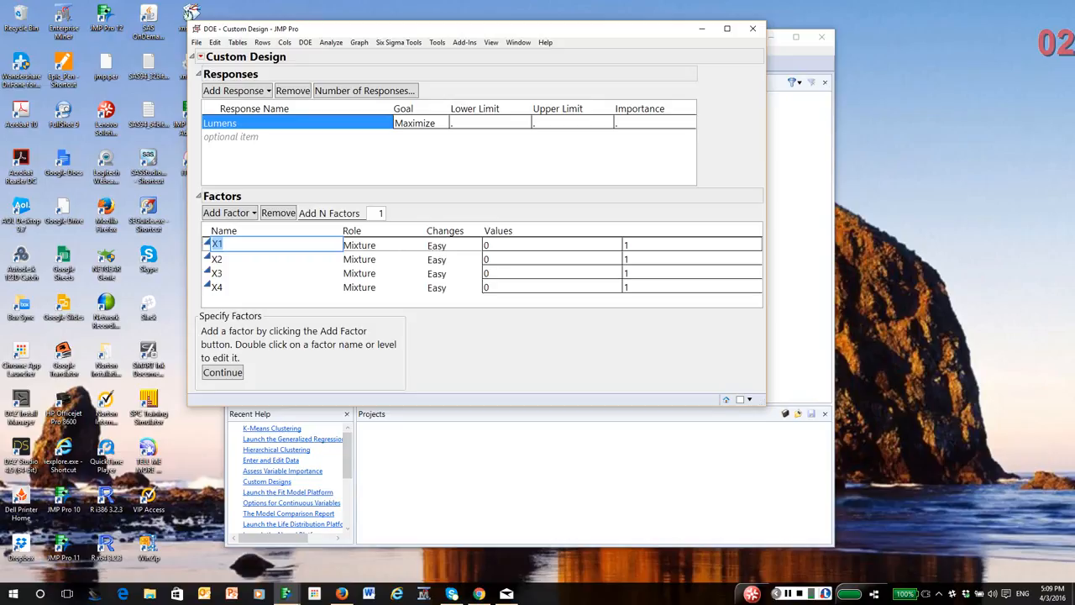
text(Mg)
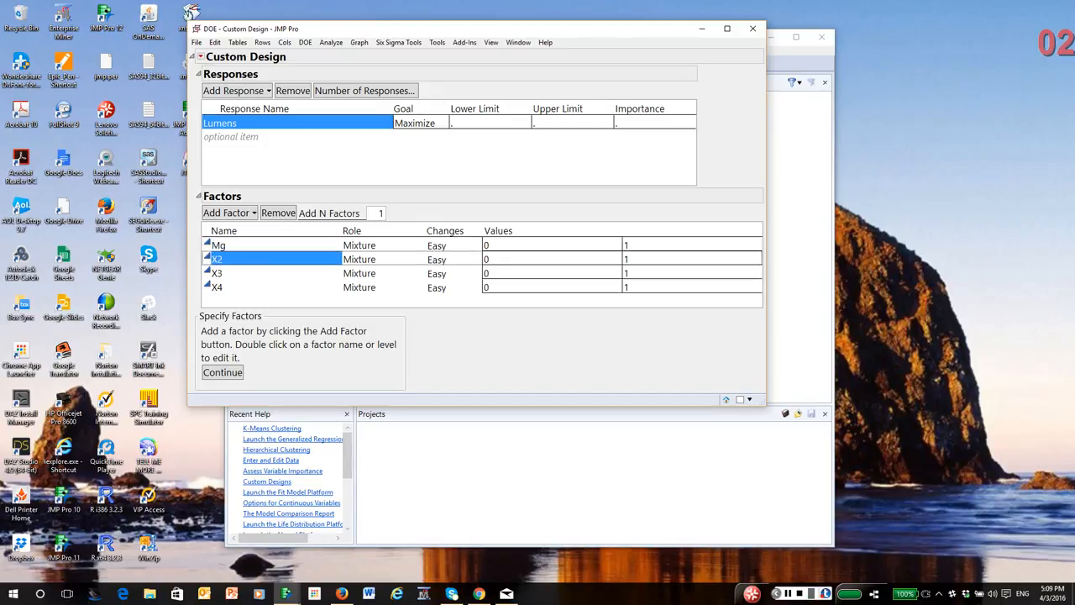
double_click(217, 258)
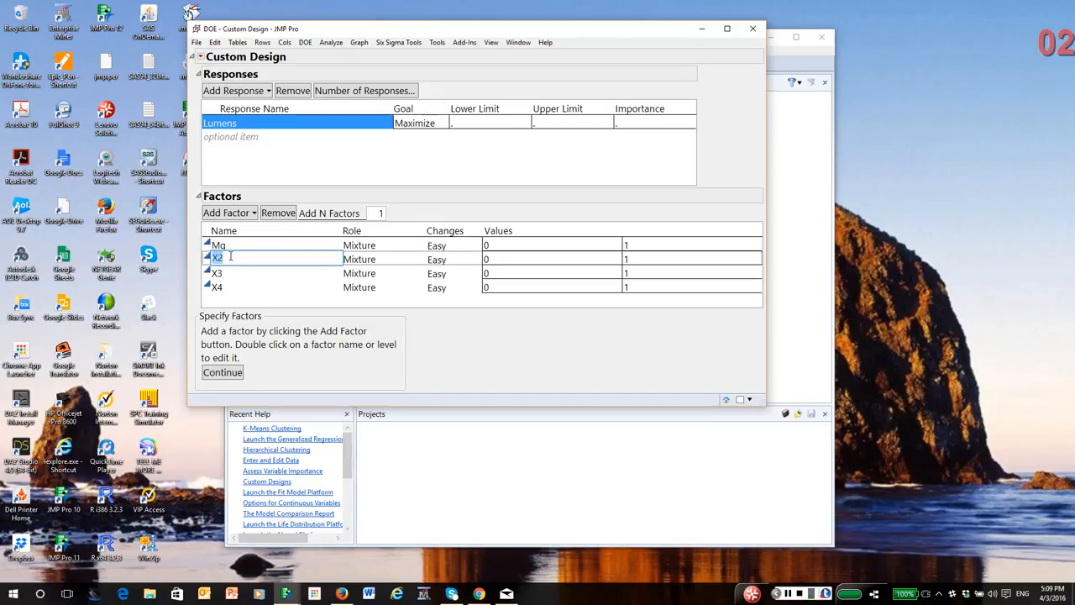
text(Na)
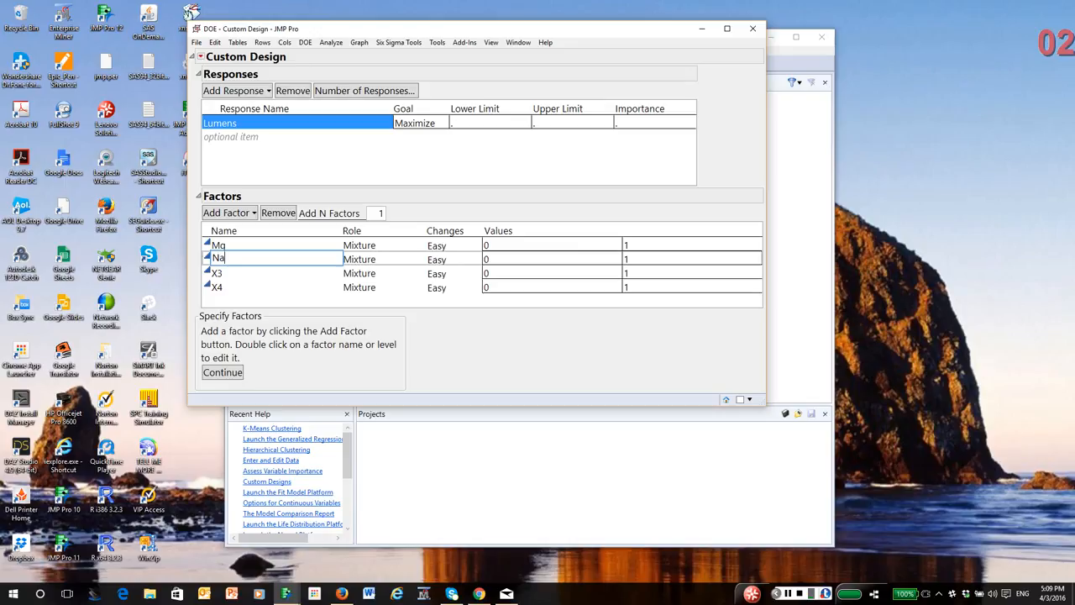
text(S)
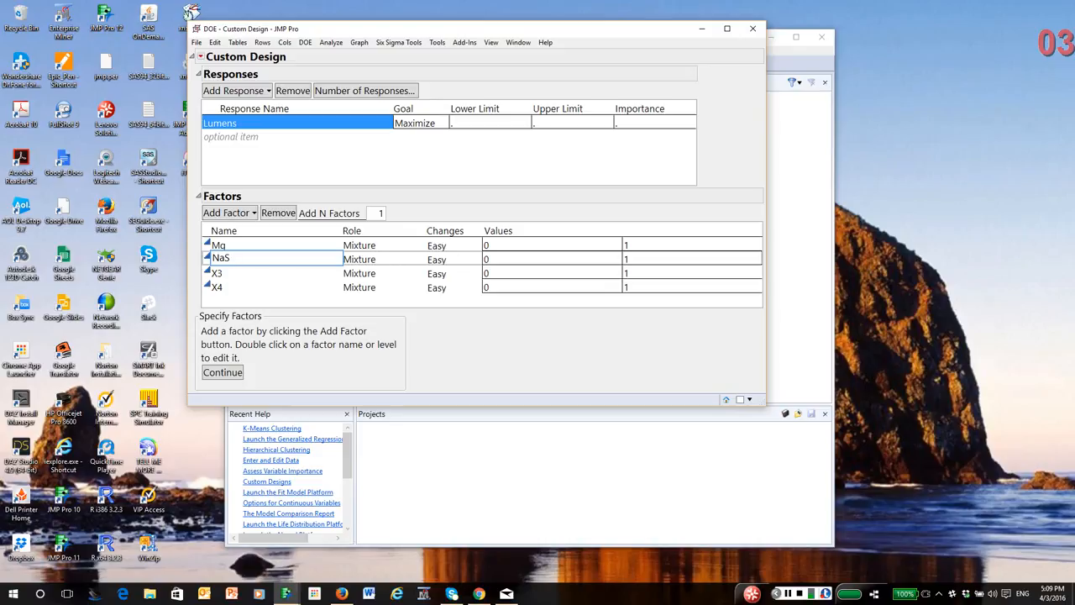
key(Backspace)
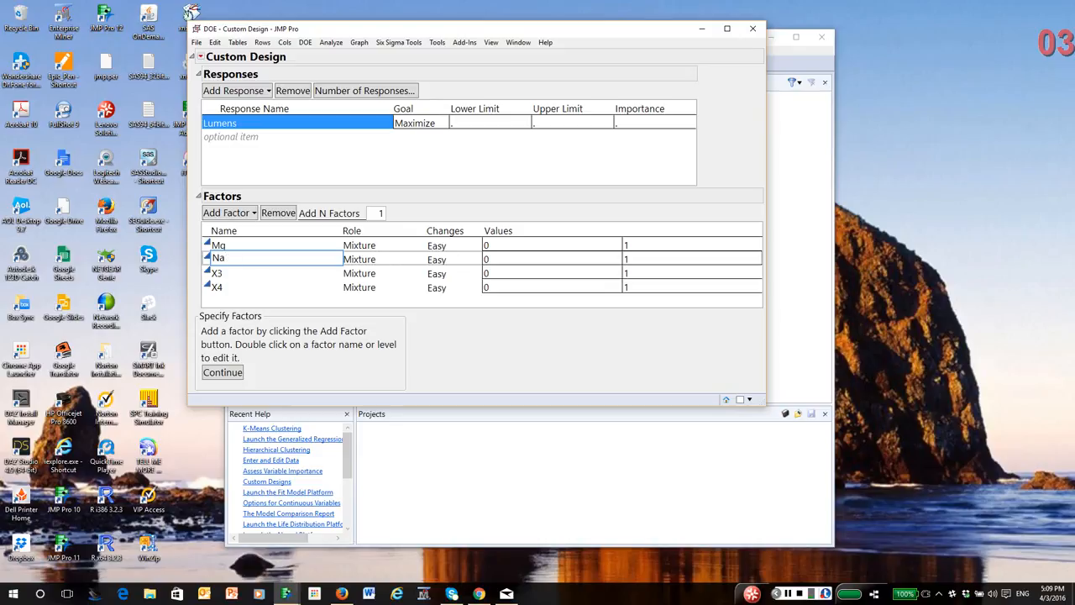
text(NO3)
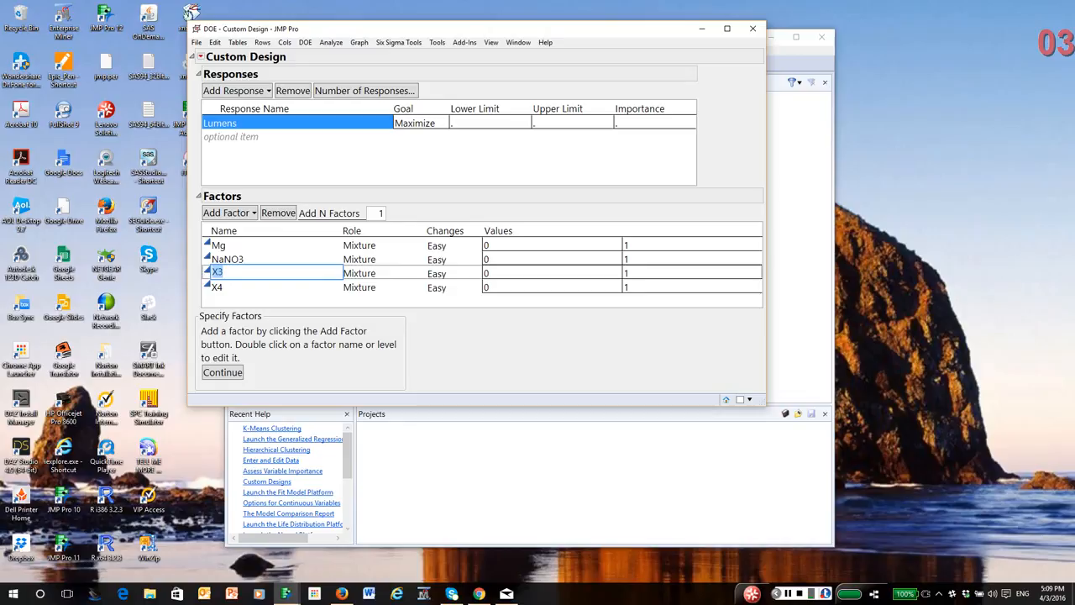
Step: Name the remaining factors SrNO3 and Binder
text(SrNO)
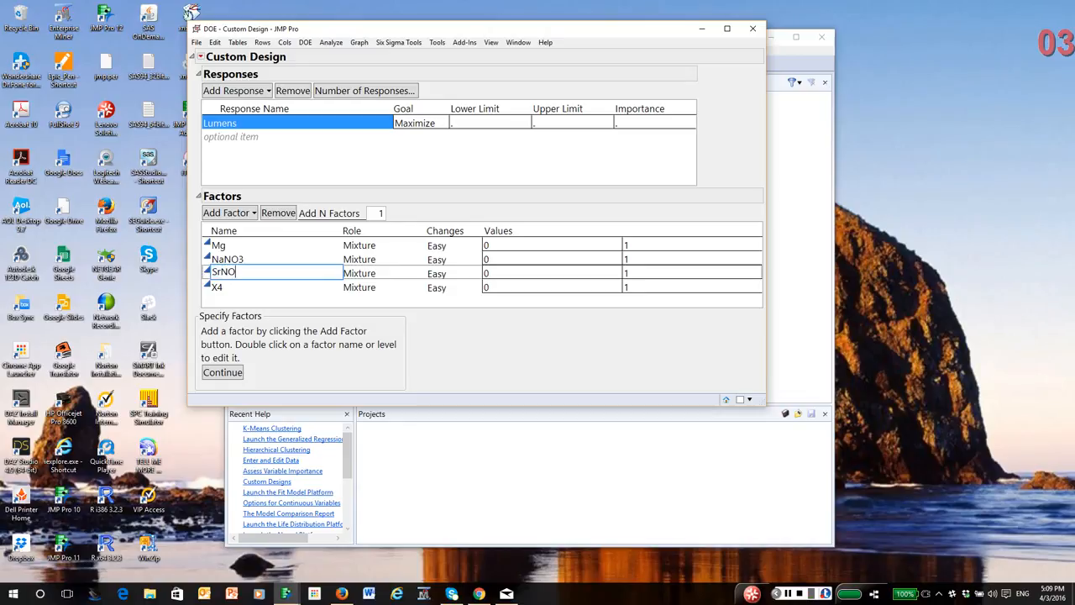
text(3)
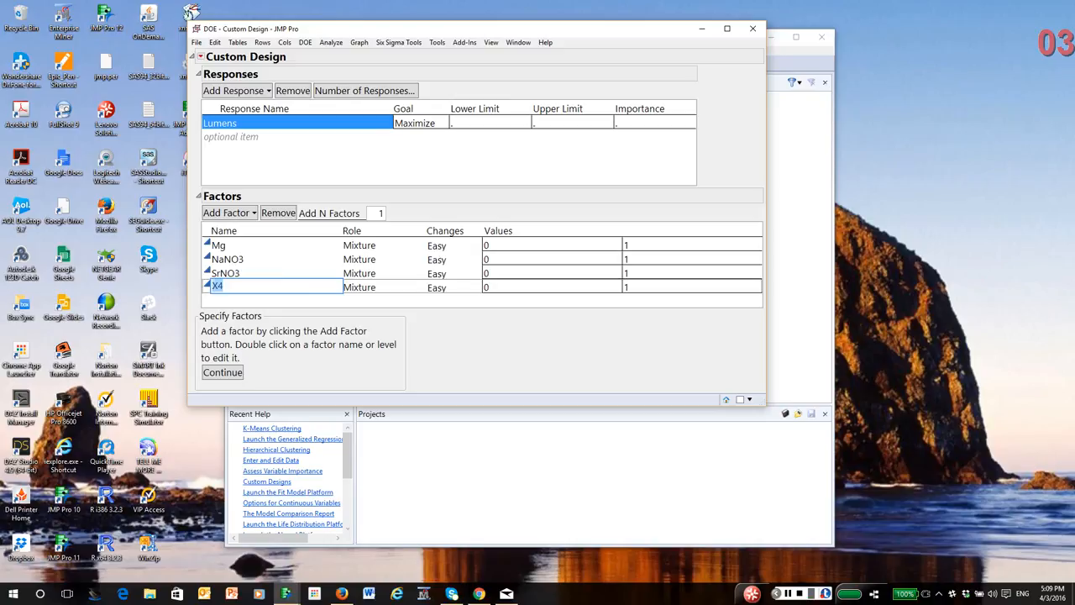
text(bind)
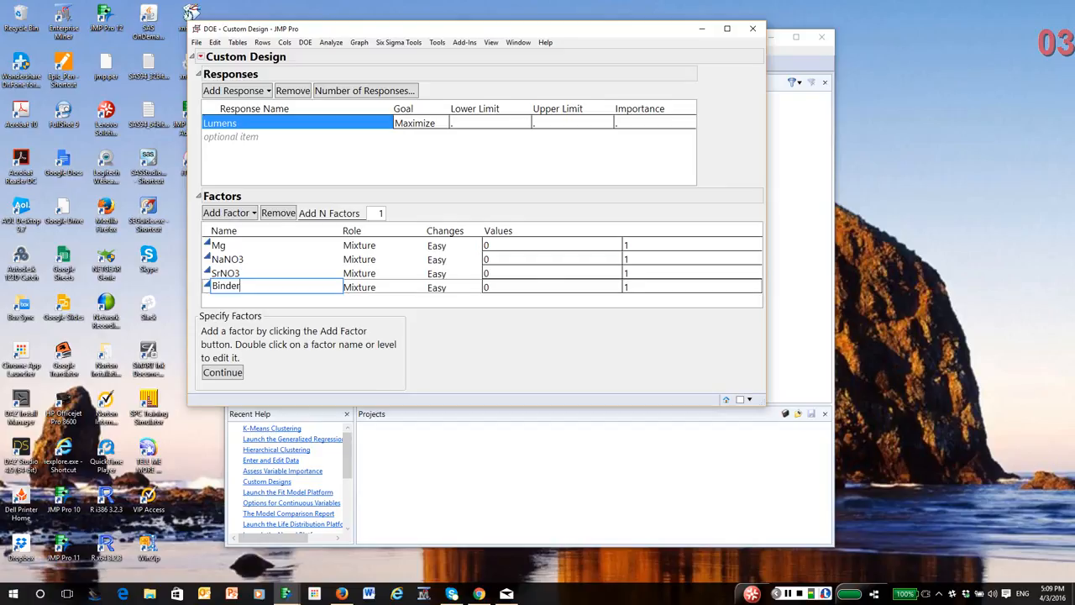
Step: Set Mg to 0.4–0.6 and NaNO3 and SrNO3 each to 0.1–0.5
click(551, 245)
text(.4)
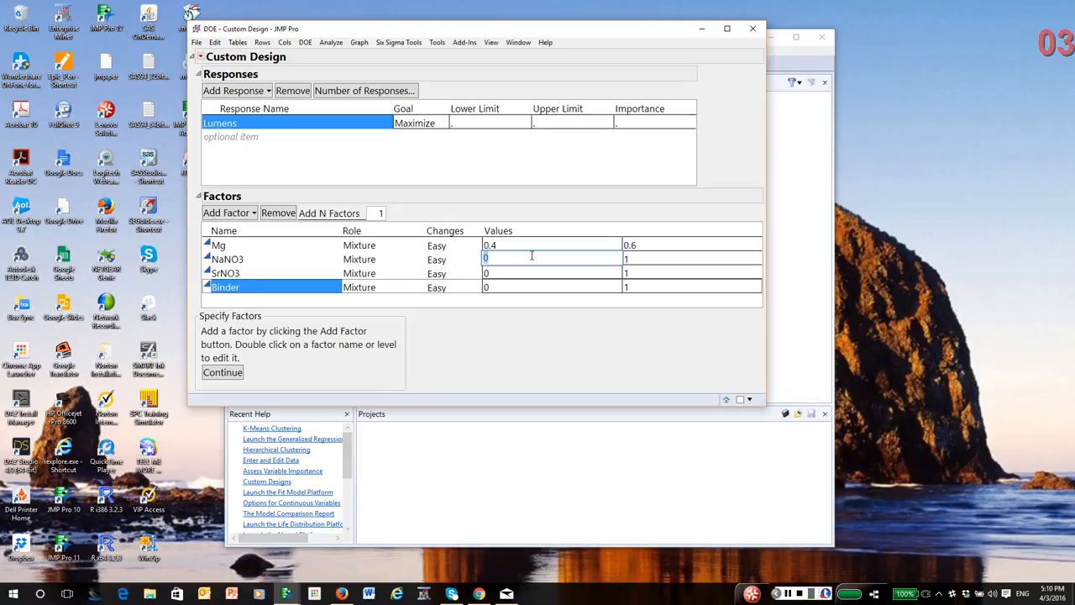
text(0.1)
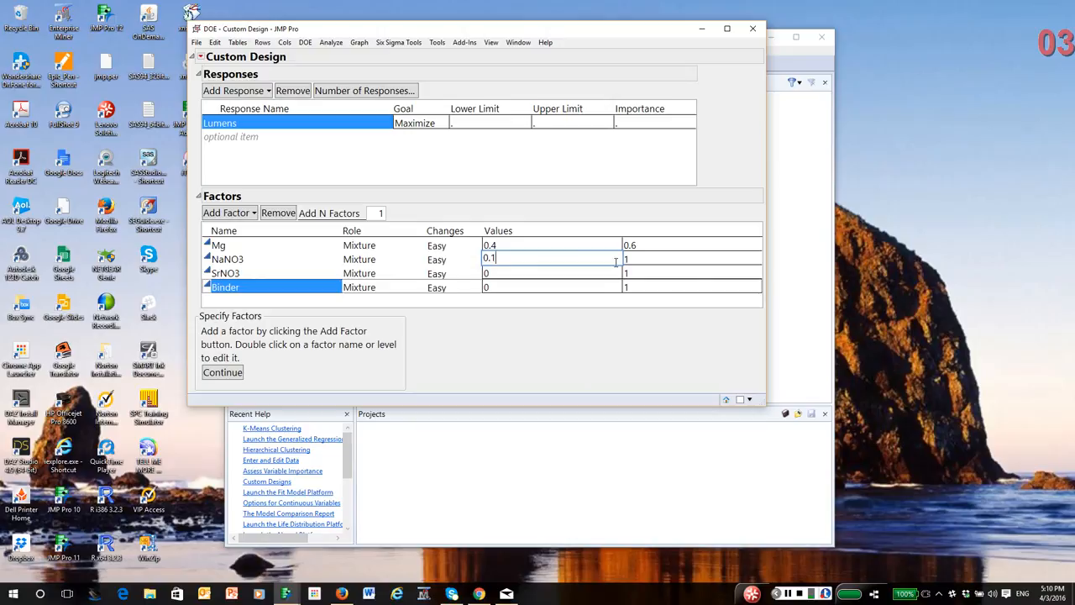
click(692, 259)
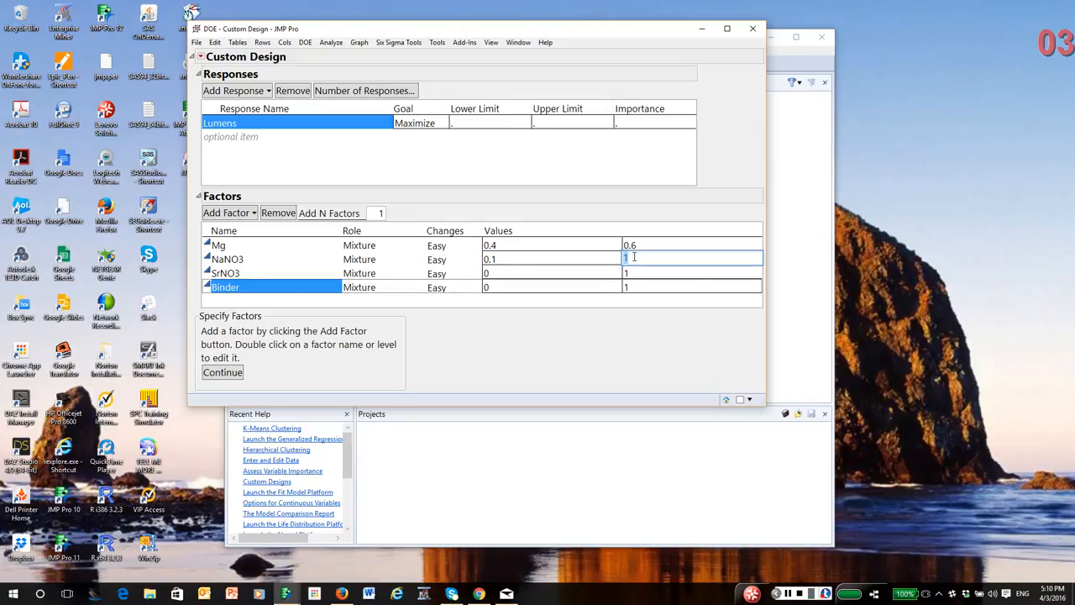
text(0.5)
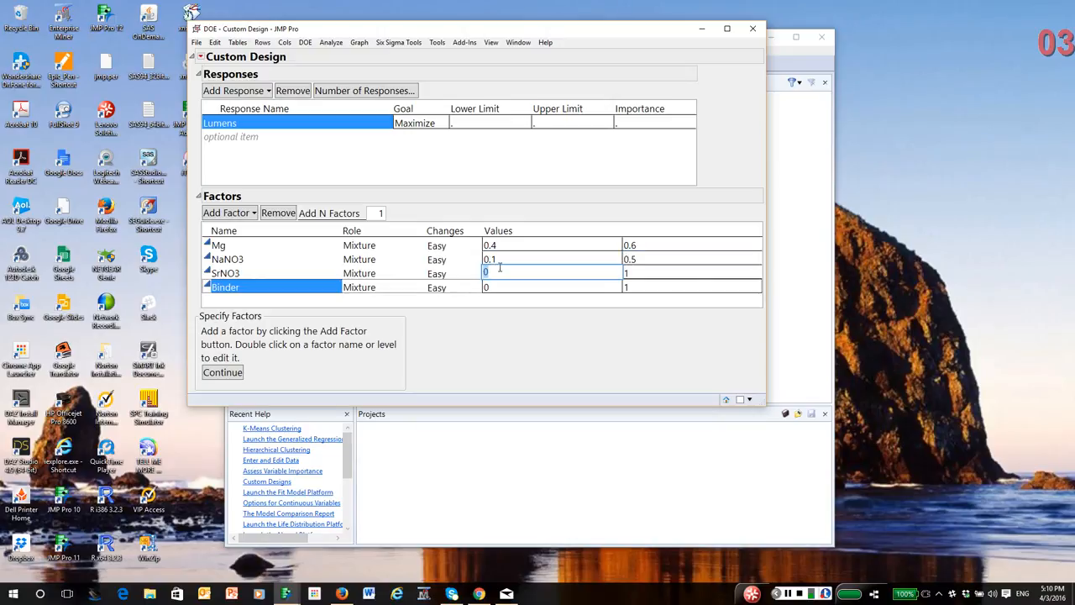
text(0.1)
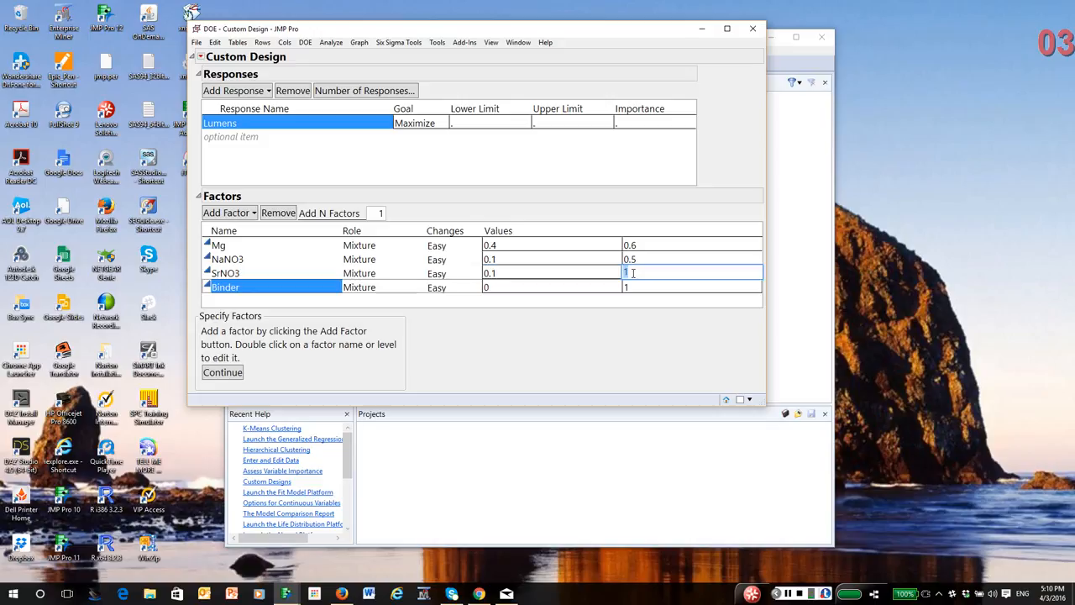
text(0.5)
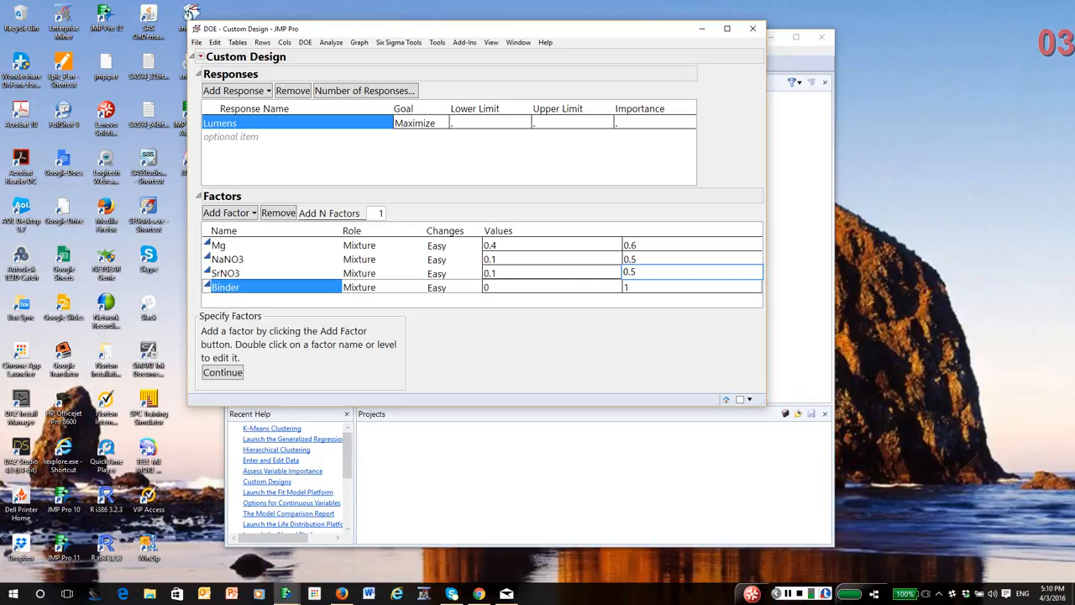
Step: Set Binder to 0.03–0.08 and continue to the model setup
click(551, 286)
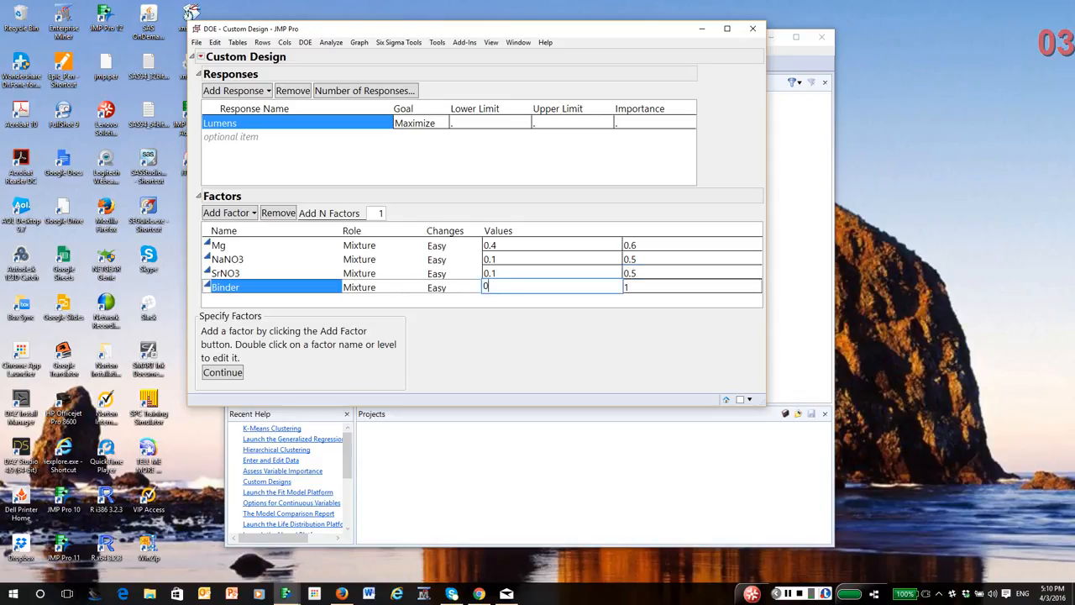
text(.03)
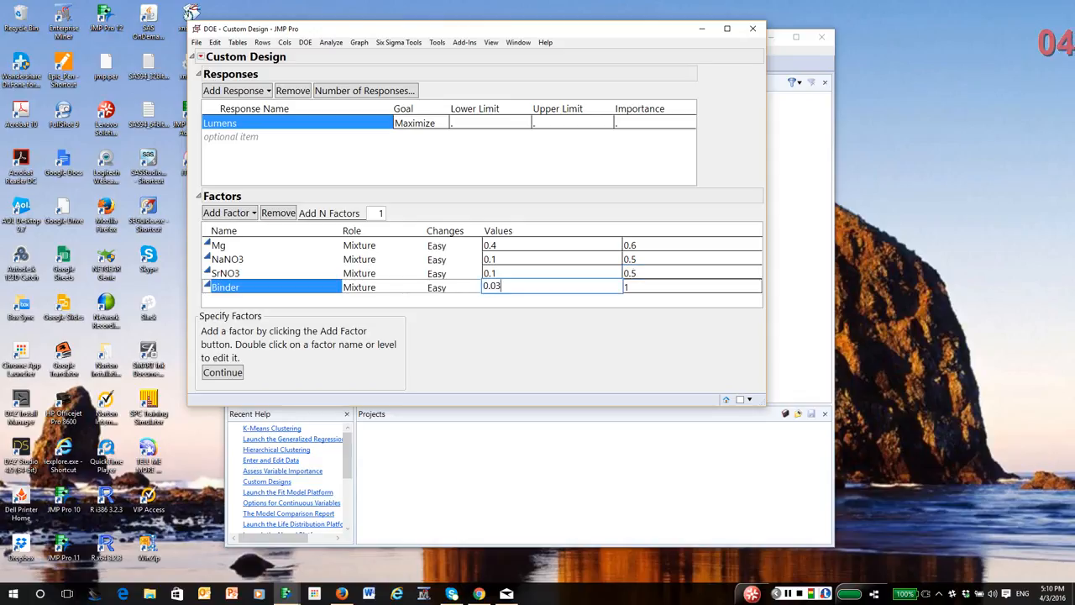
click(689, 285)
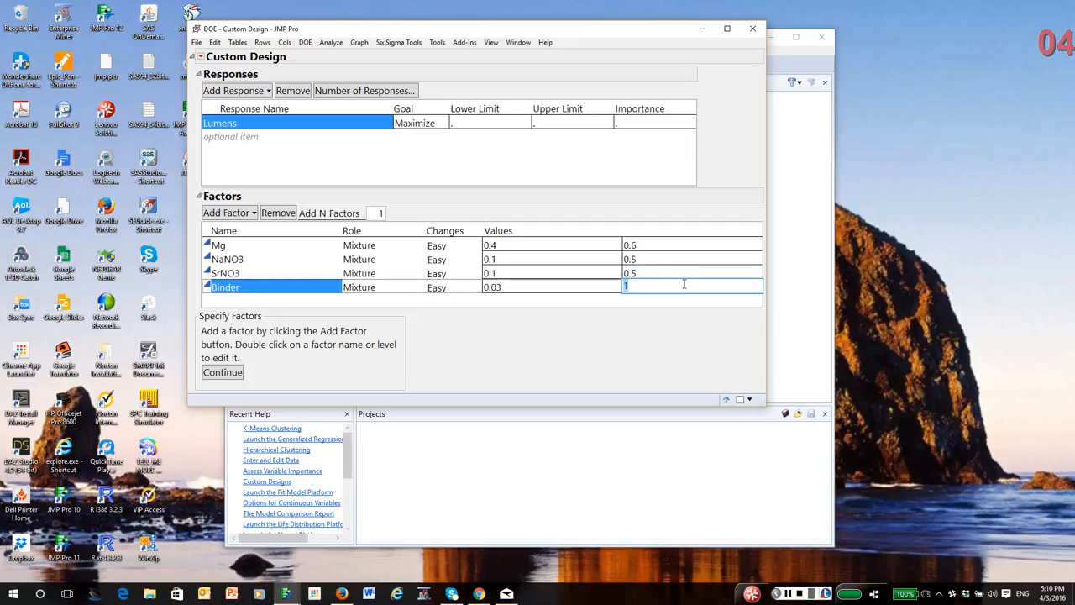
text(0.08)
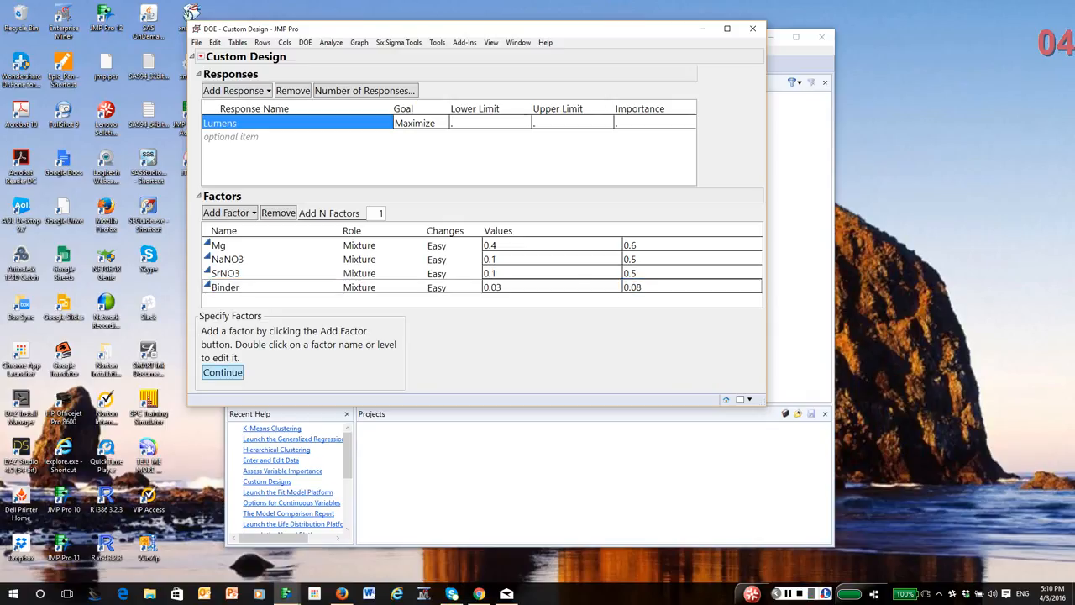
click(222, 373)
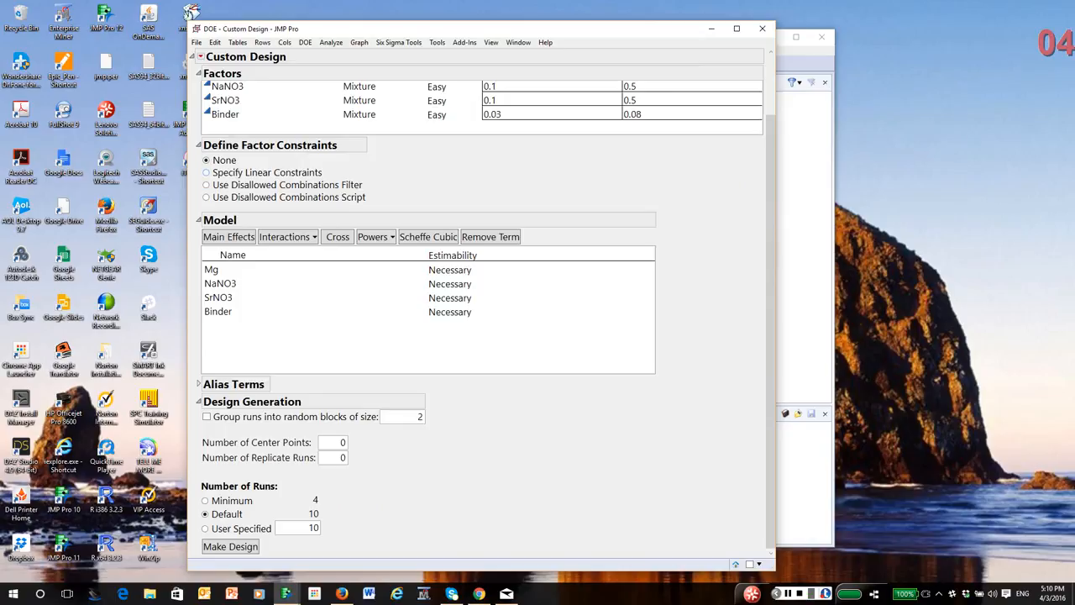
Step: Add a linear constraint with coefficients 0,1,1,0 so NaNO3 + SrNO3 ≤ 0.45
click(207, 129)
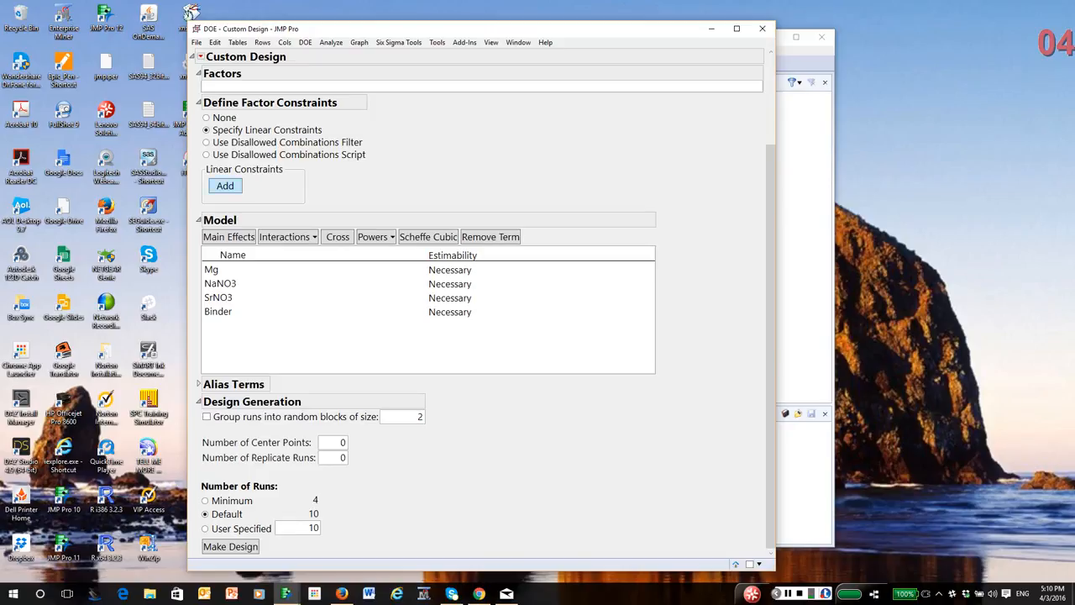
click(226, 185)
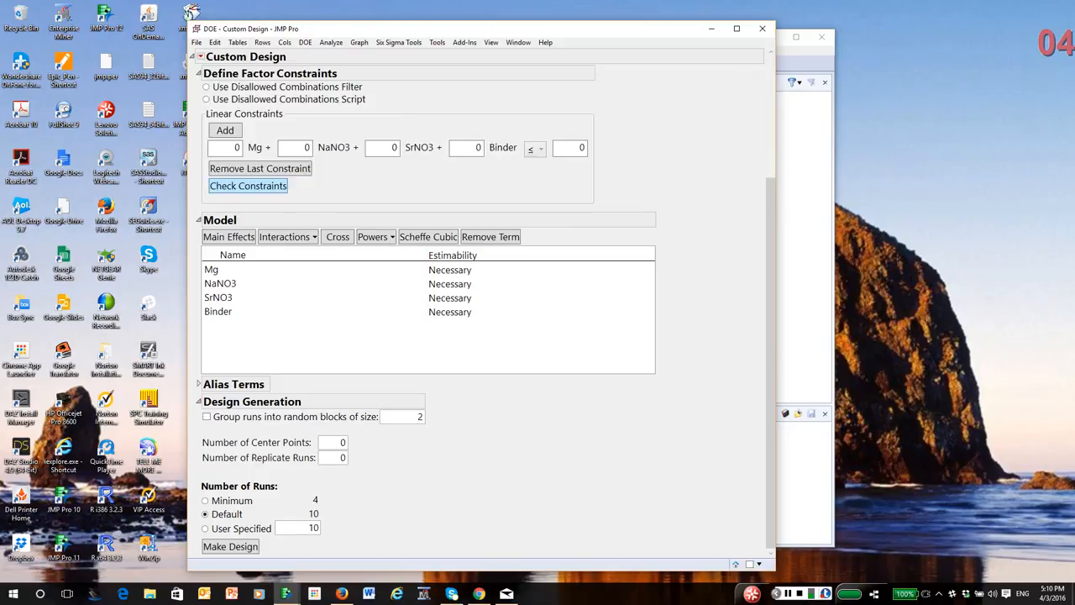
click(294, 148)
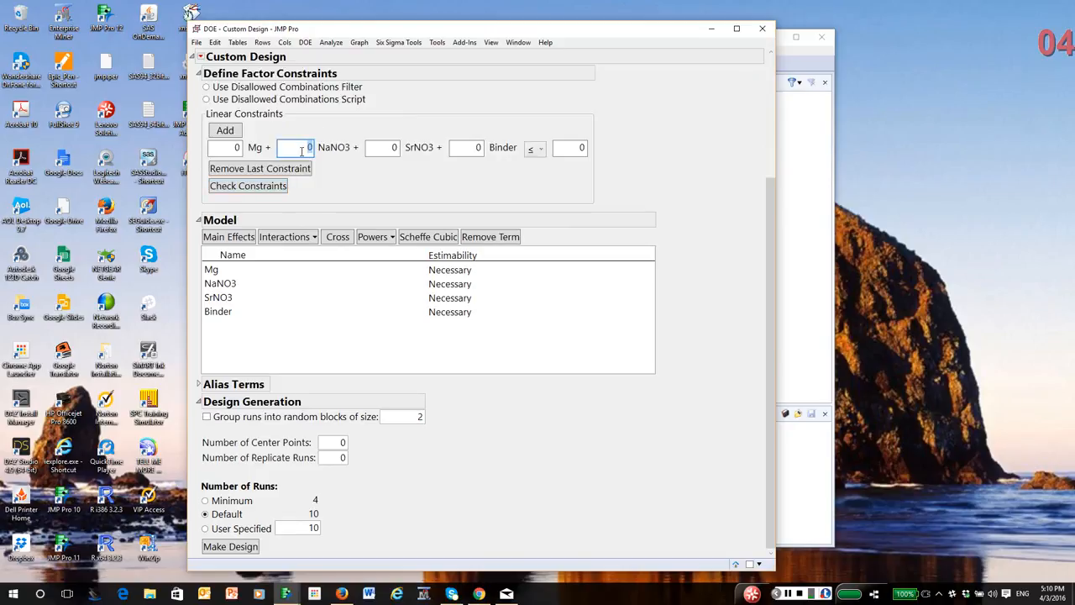
text(1)
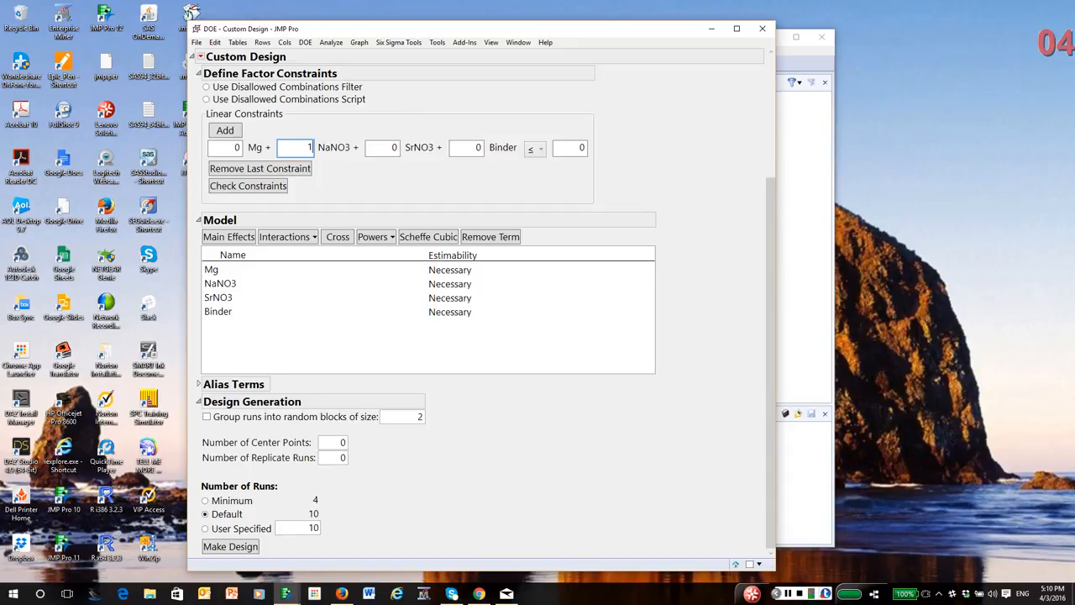
mouse_move(484, 147)
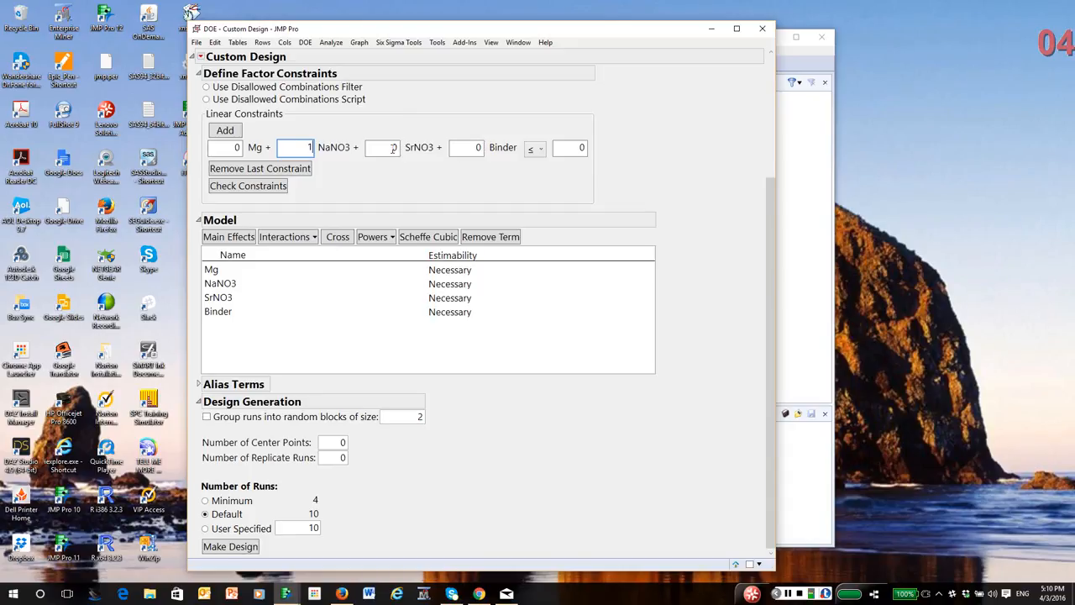
click(383, 148)
text(1)
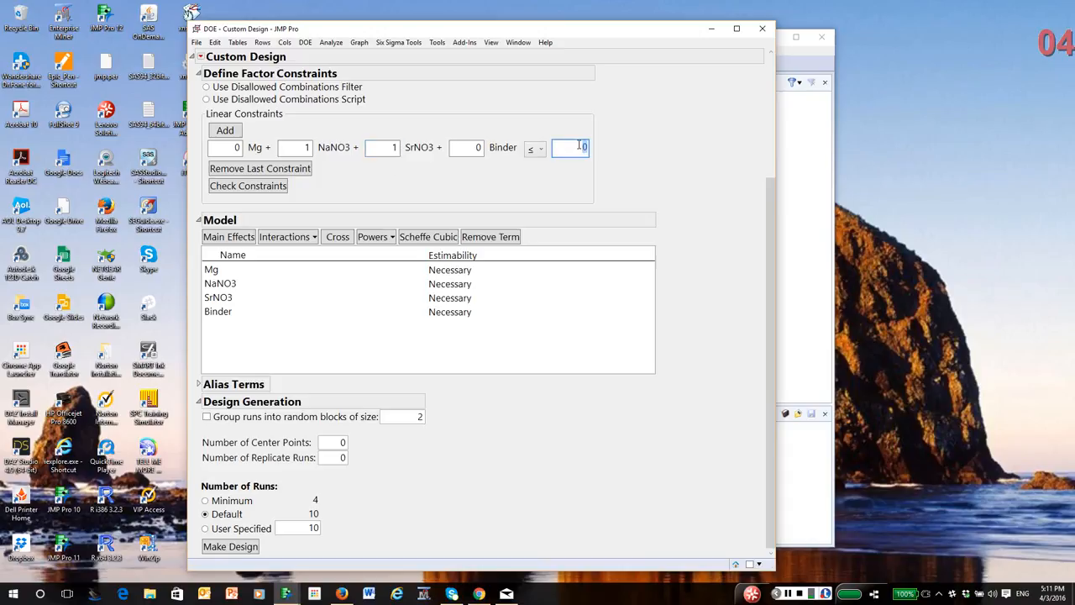
text(.45)
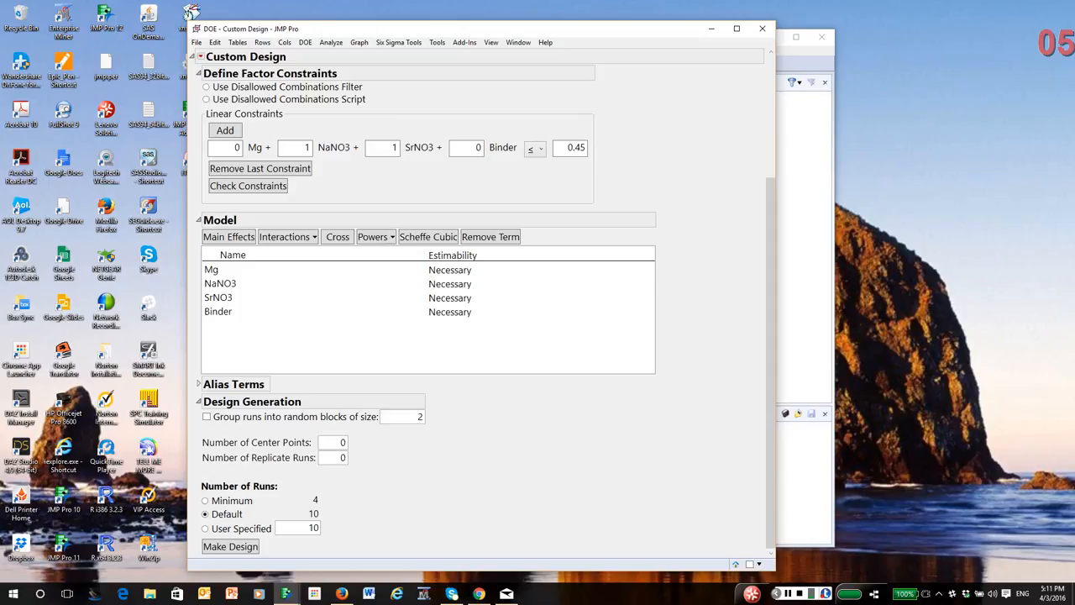
Step: Add two-factor interactions, then set 3 center points and a user-specified 20 runs
click(287, 235)
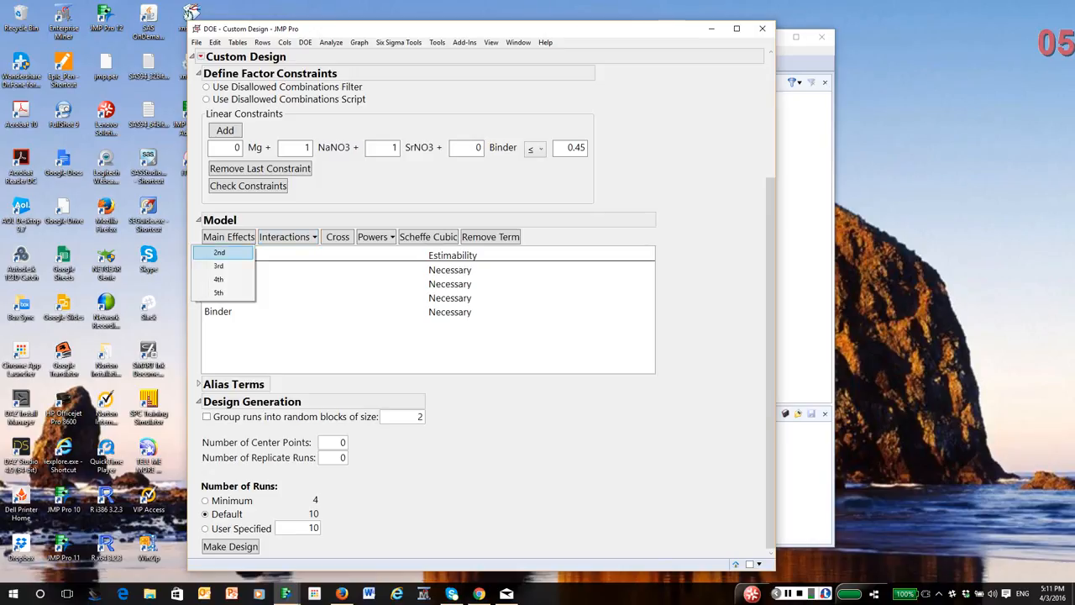
click(218, 252)
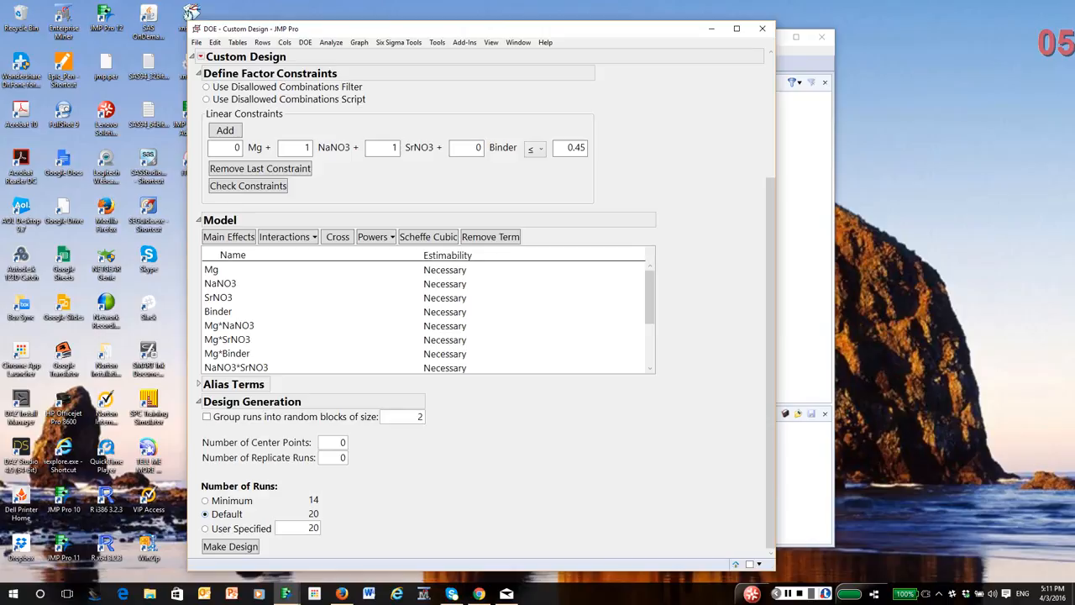
click(205, 501)
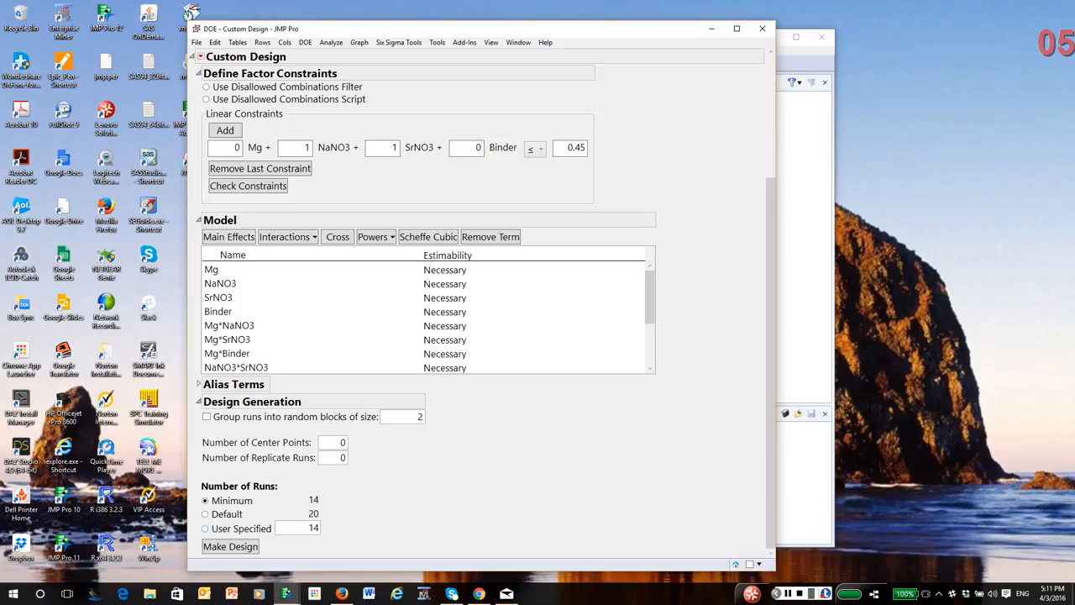
click(205, 527)
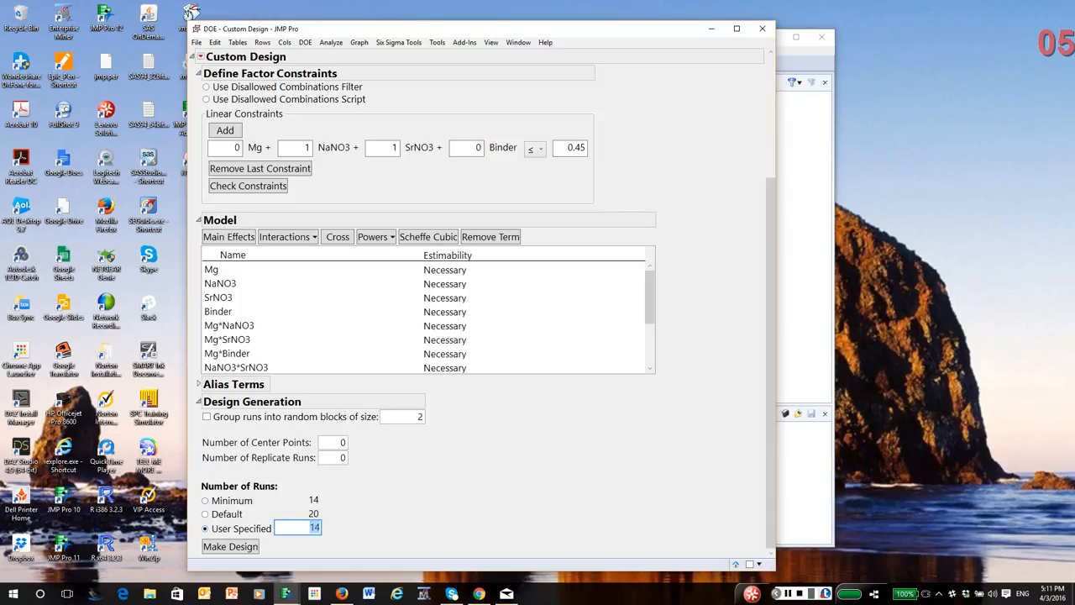
text(16)
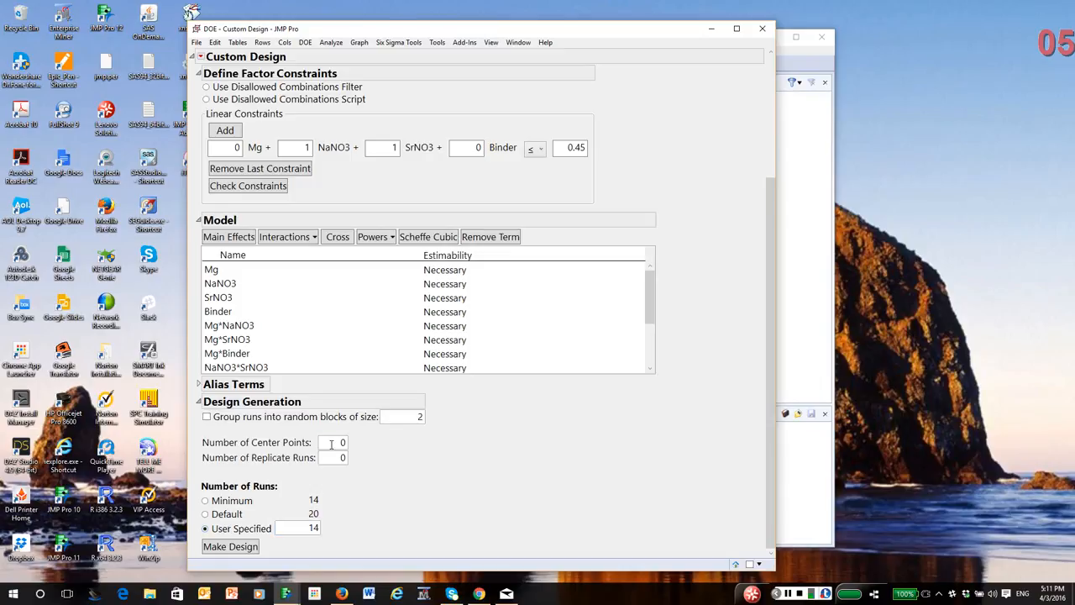
text(3)
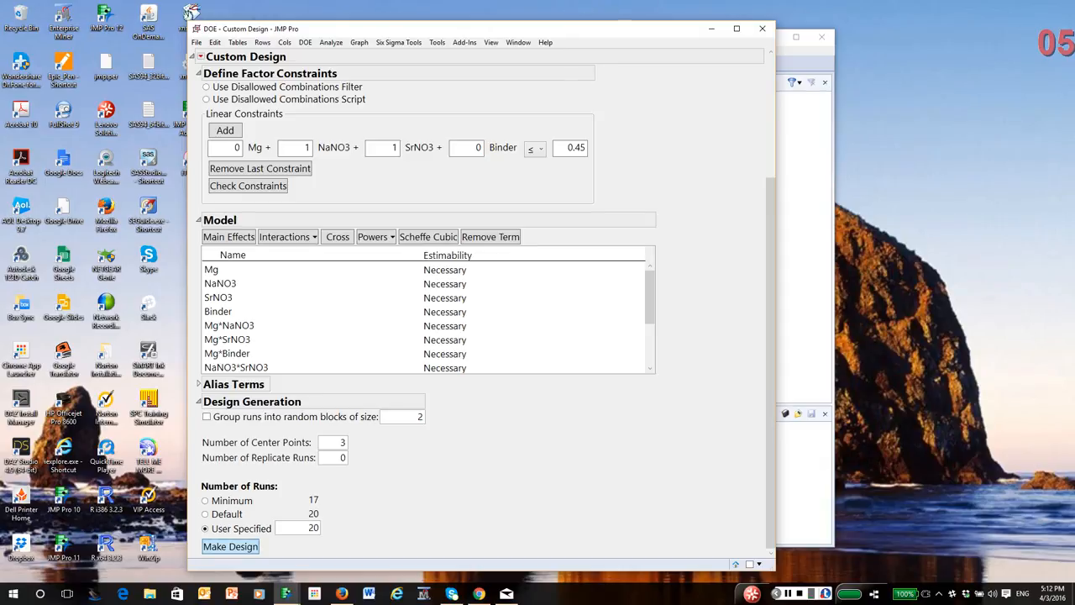
Step: Collapse the Model outline and make the 20-run design
click(229, 546)
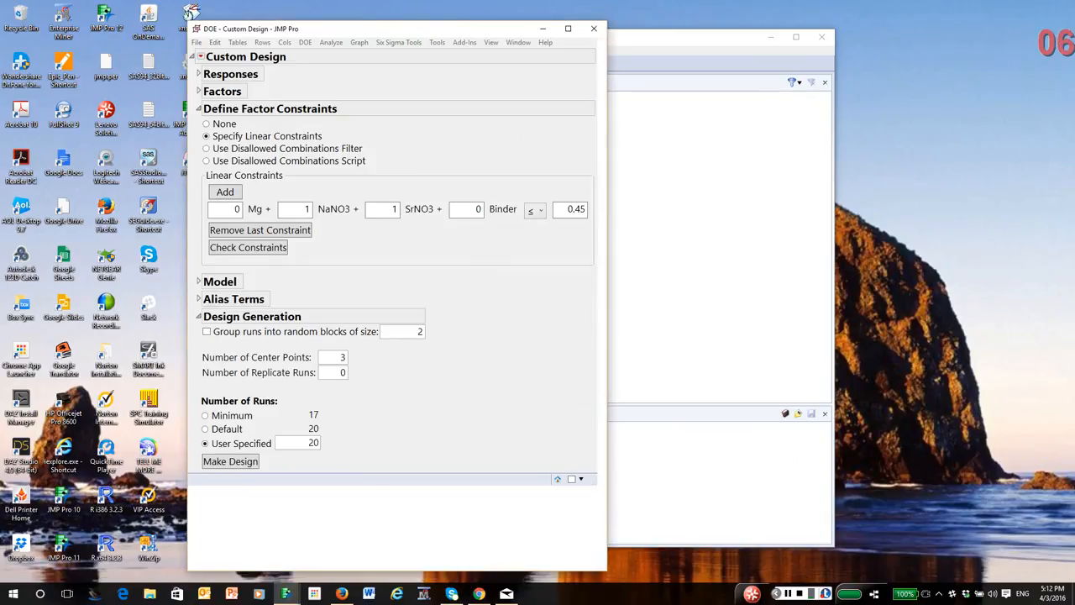
click(230, 460)
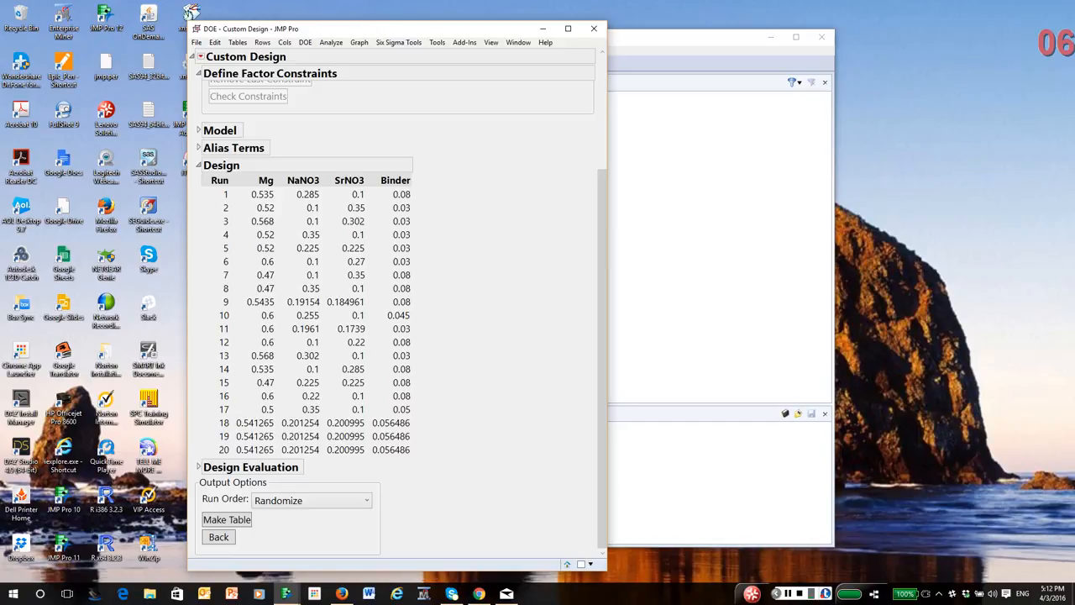
Step: Make the design's data table with the run order randomized
click(200, 57)
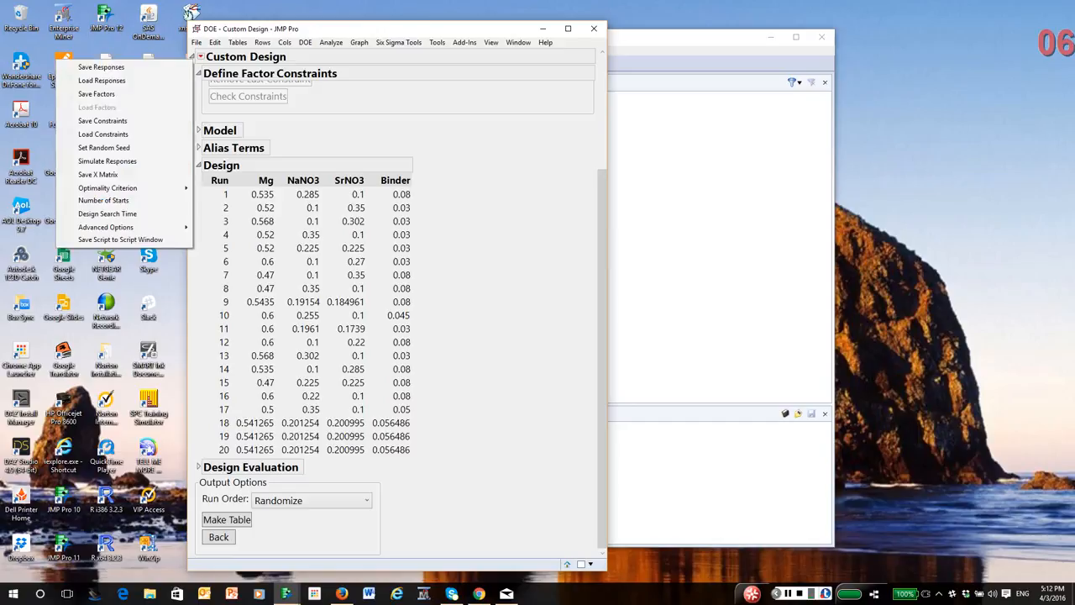
mouse_move(97, 173)
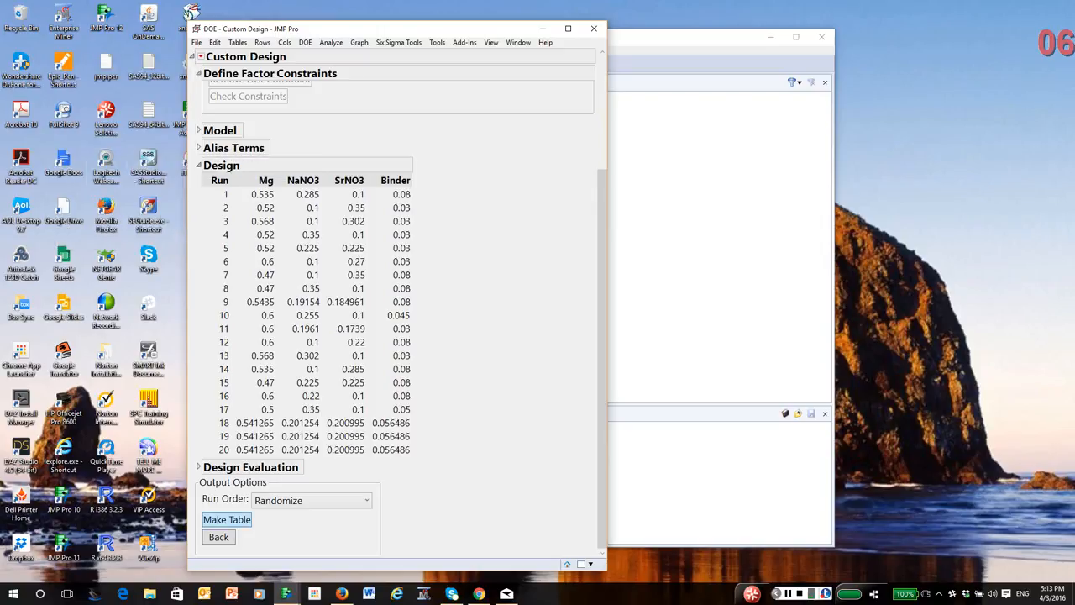
click(227, 519)
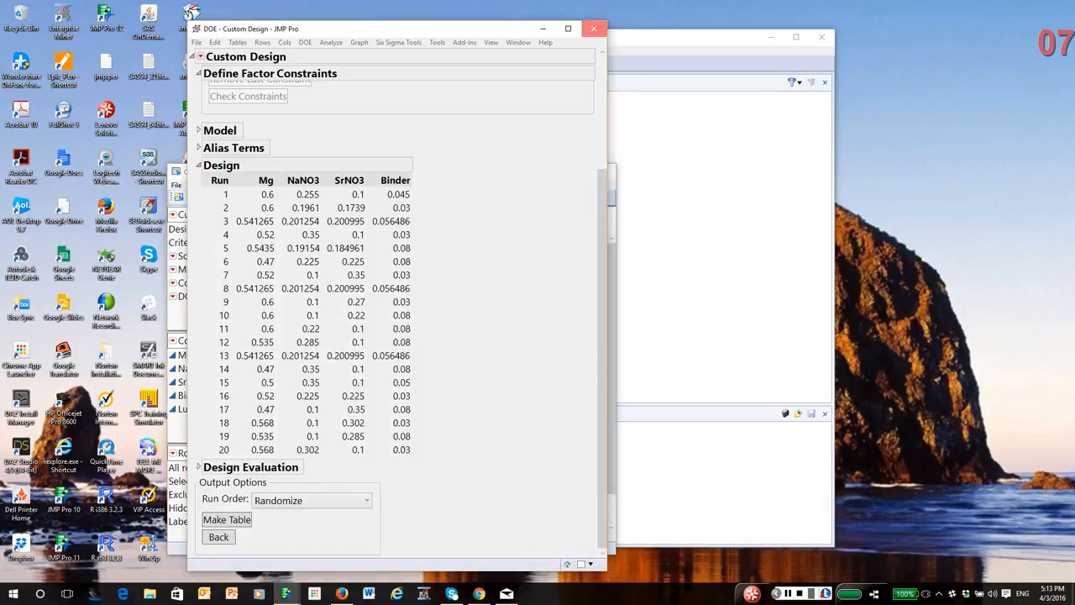
Step: Run the saved DOE Dialog script, then the Model script to bring up Fit Model for Lumens
click(225, 519)
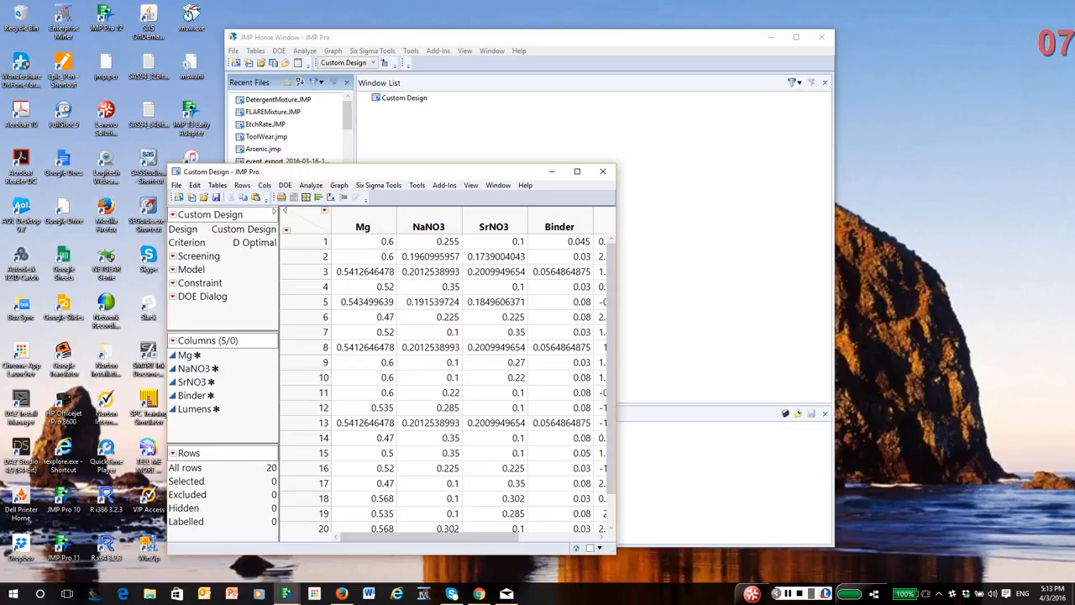
right_click(202, 296)
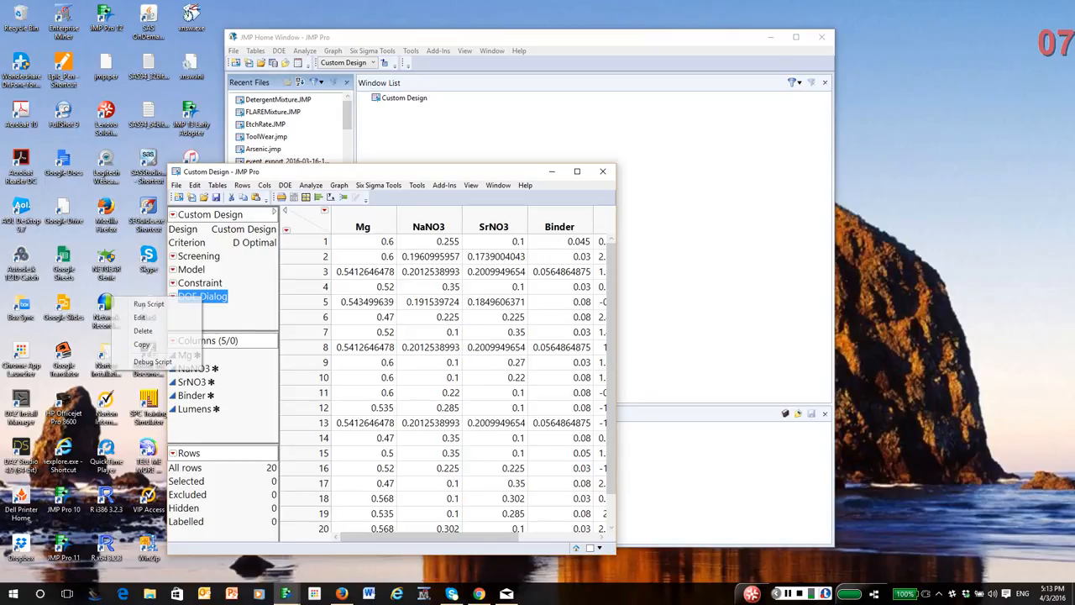
click(148, 305)
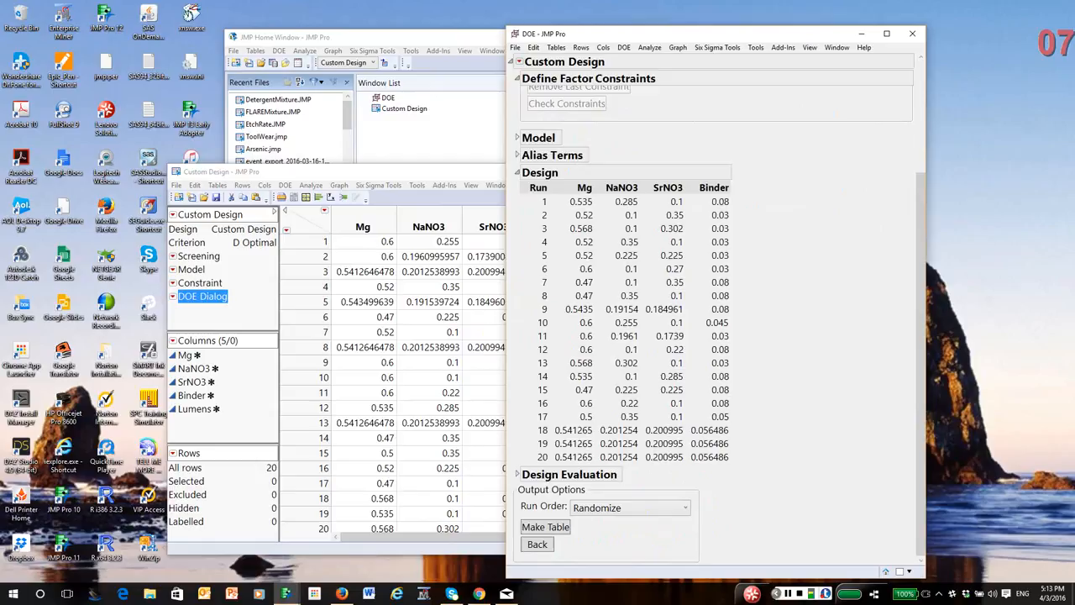
click(500, 106)
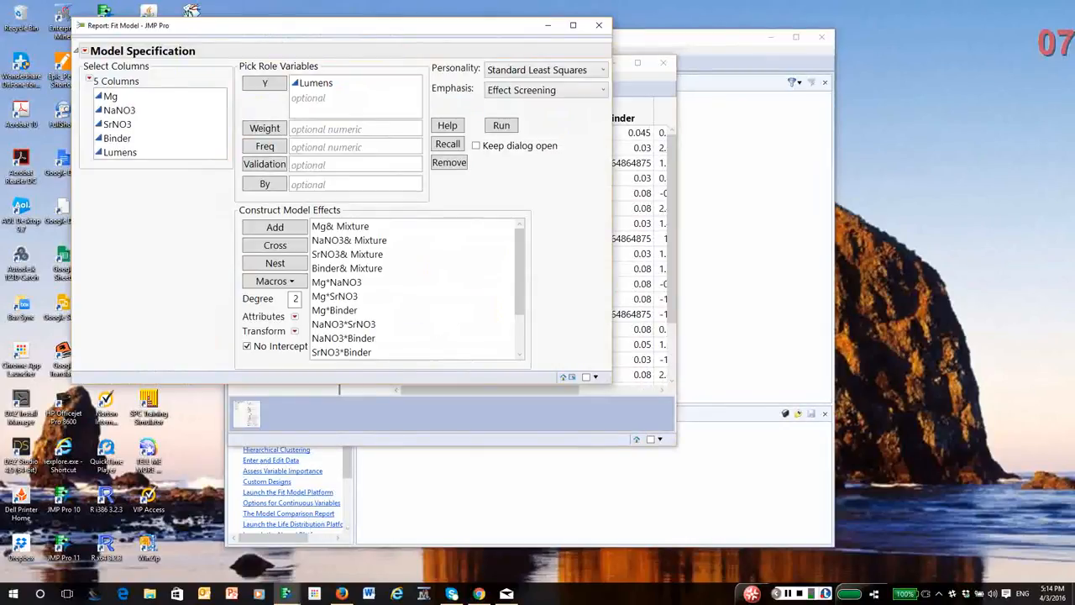
Step: Inspect the Mg column's Design Role and 0.4–0.6 Mixture properties in Column Info, then close it
click(346, 253)
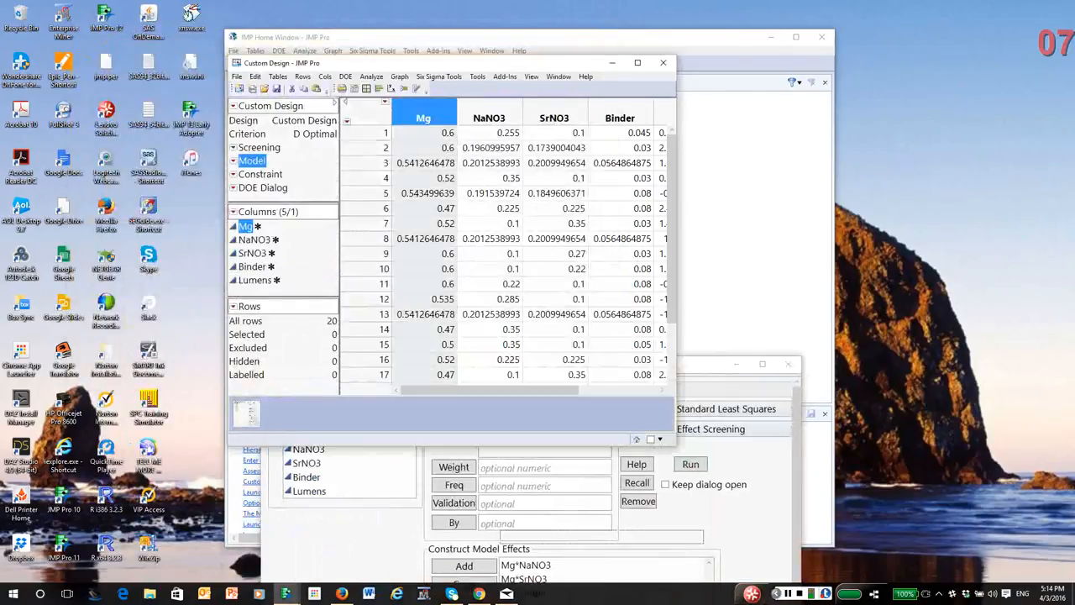
right_click(423, 117)
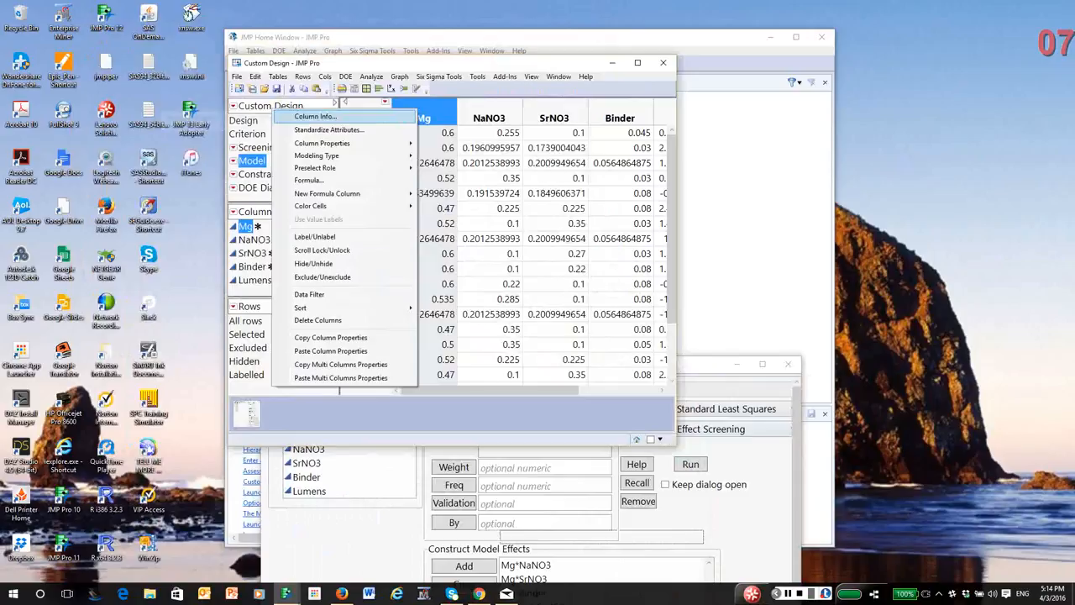
click(316, 116)
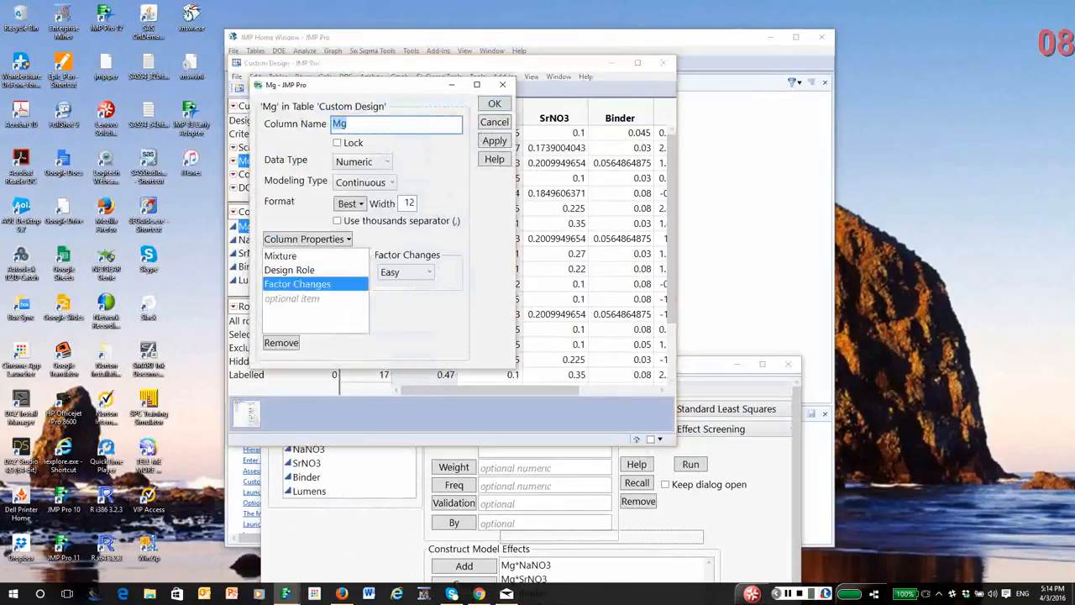
click(289, 268)
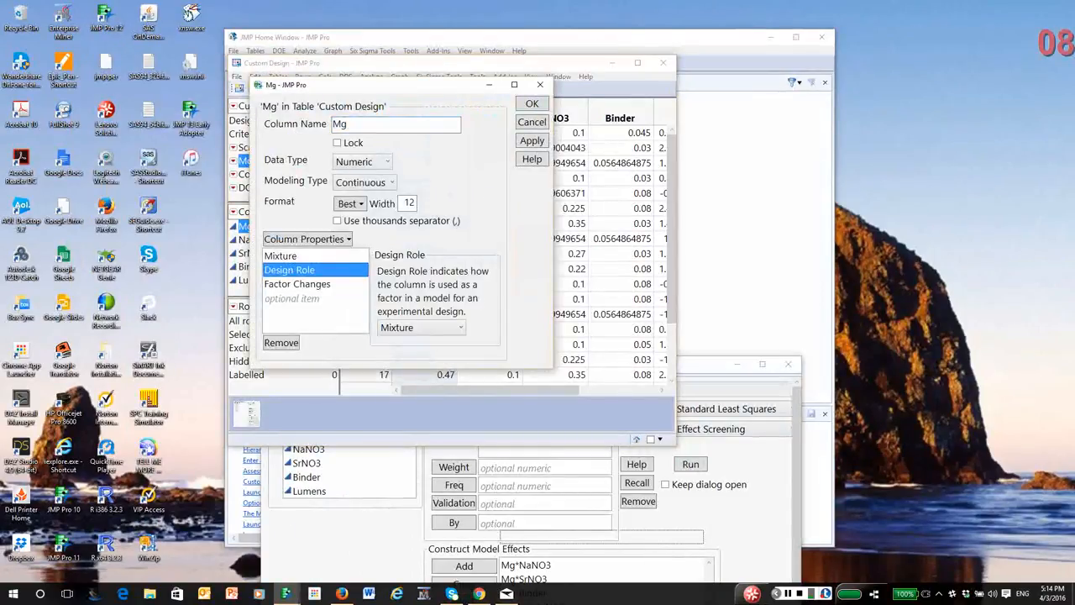
click(281, 255)
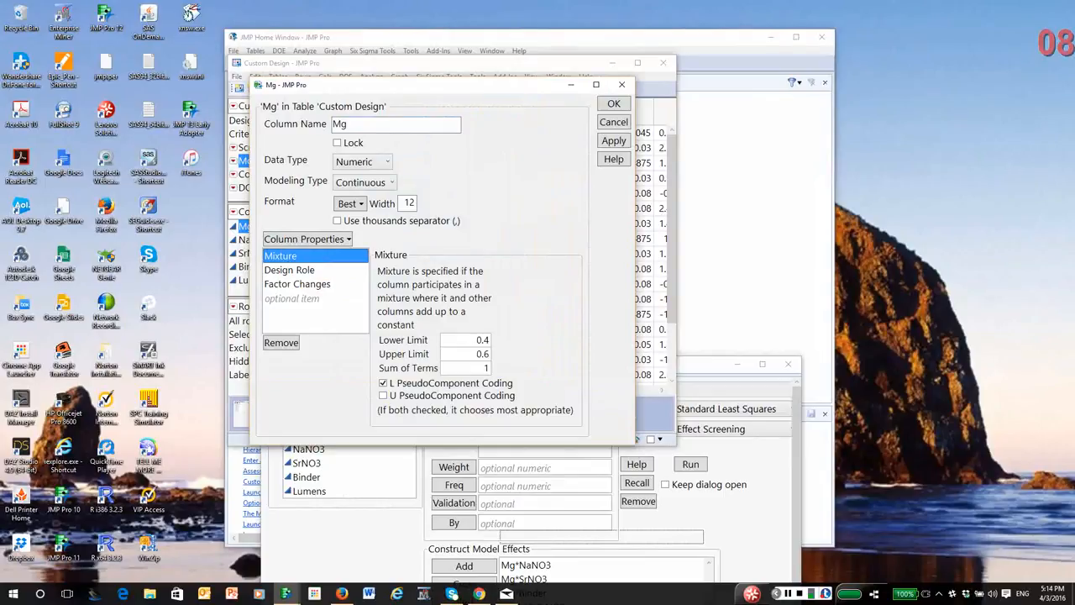
click(613, 104)
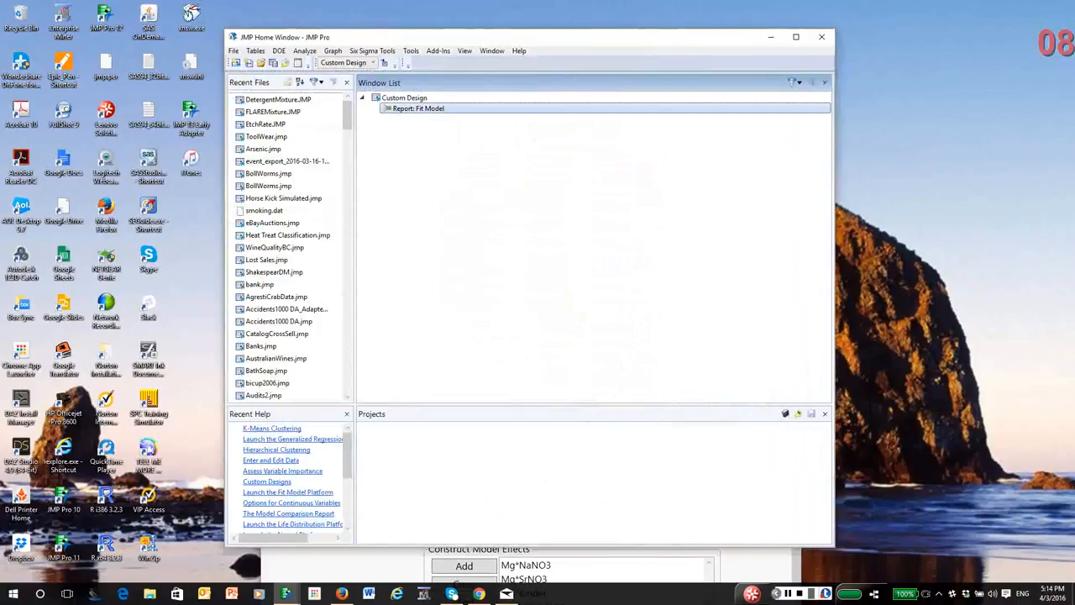
double_click(417, 107)
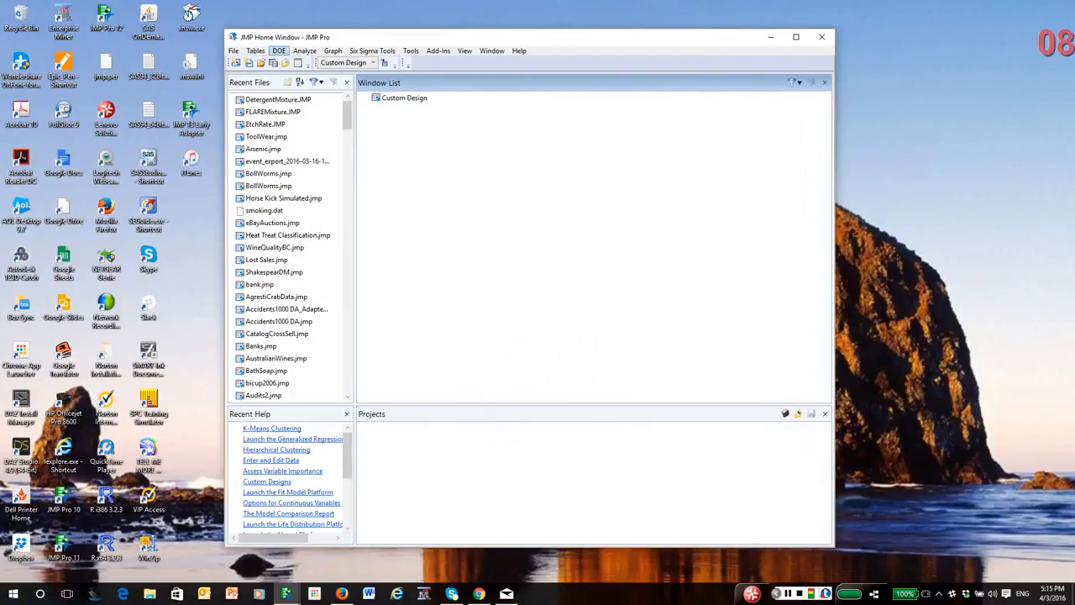
click(279, 50)
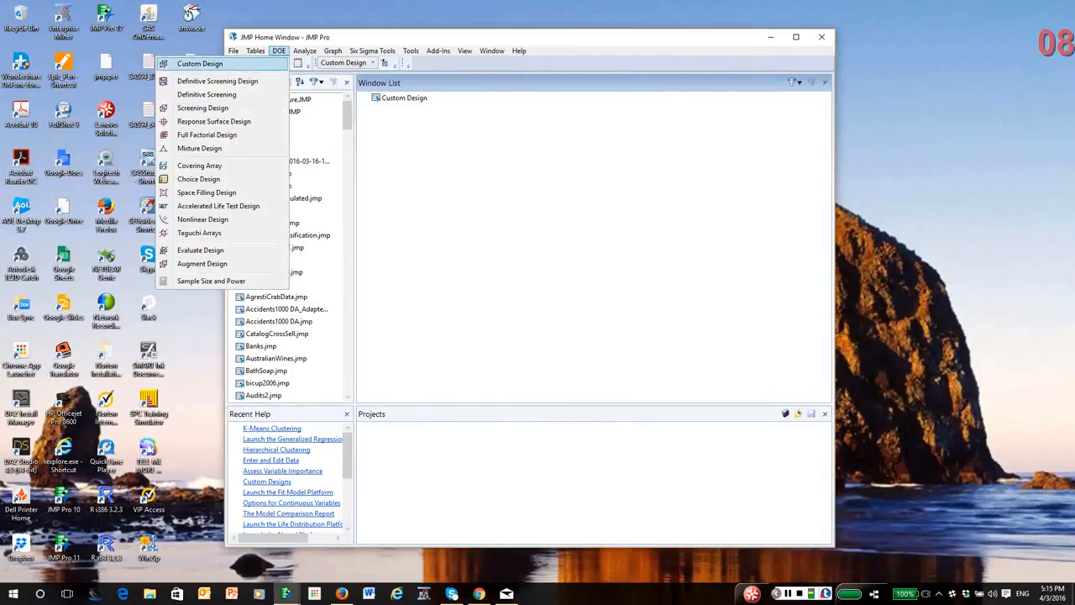
Step: Start a new DOE Custom Design with one mixture factor X1 ranging 0 to 1
click(200, 64)
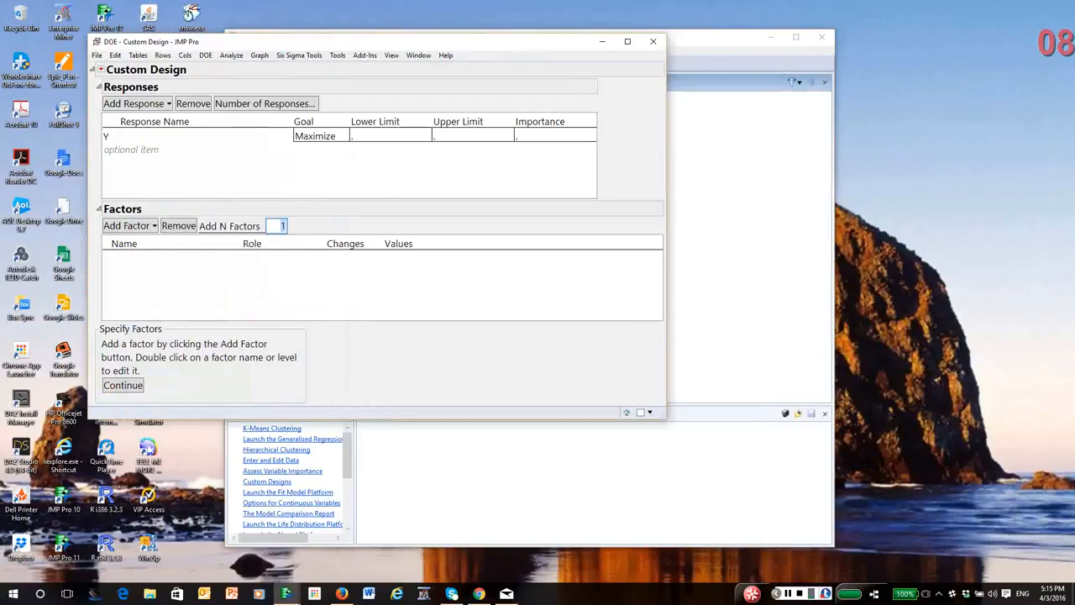
click(128, 225)
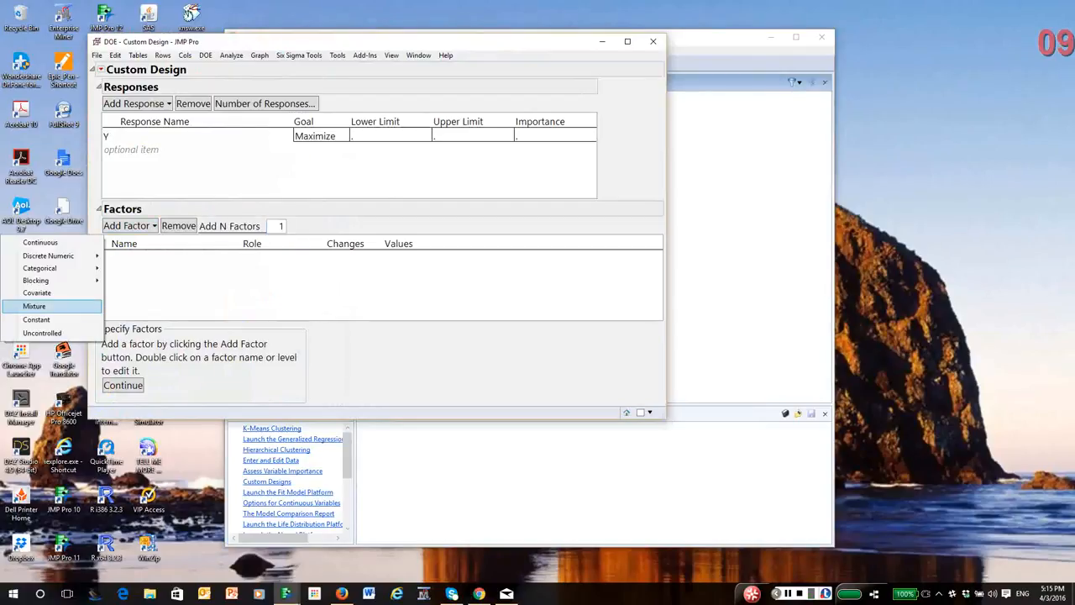
click(34, 306)
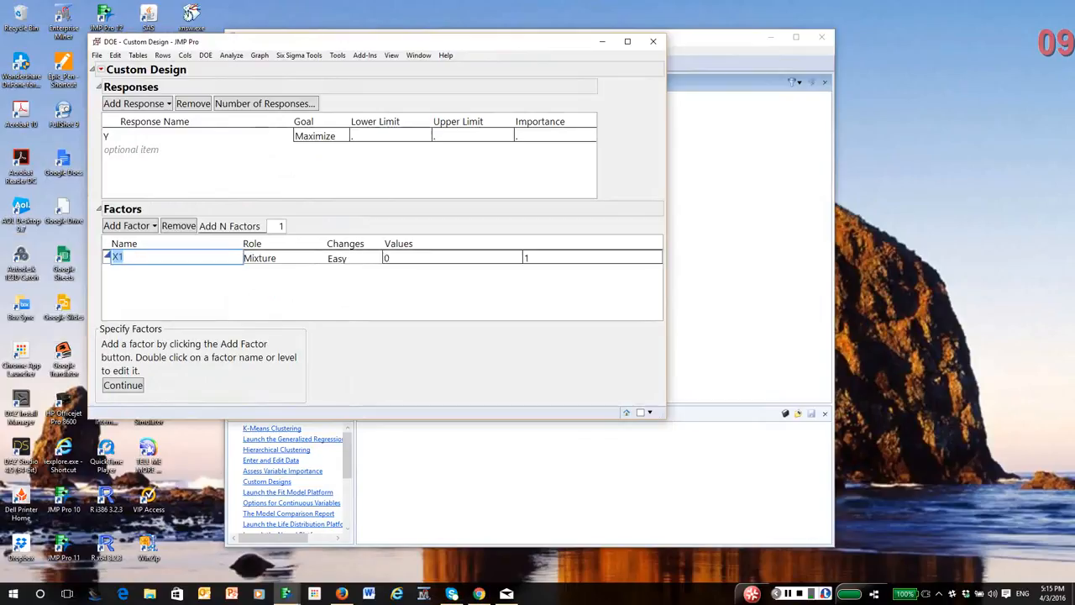